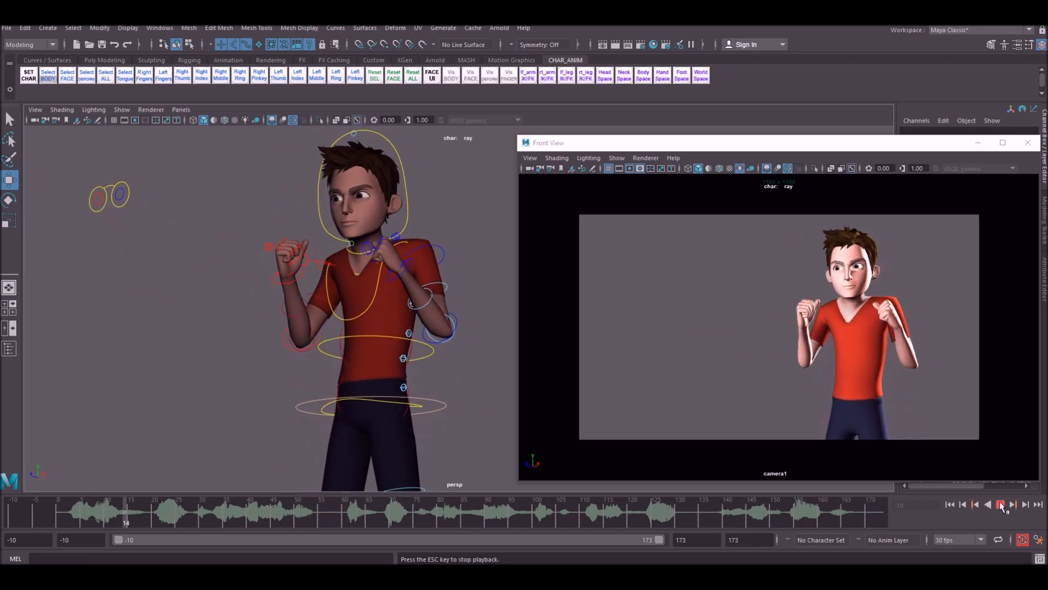
Step: Review the existing lip-sync animation playing in both viewports
{"action": "left_click", "coordinate": [1000, 504]}
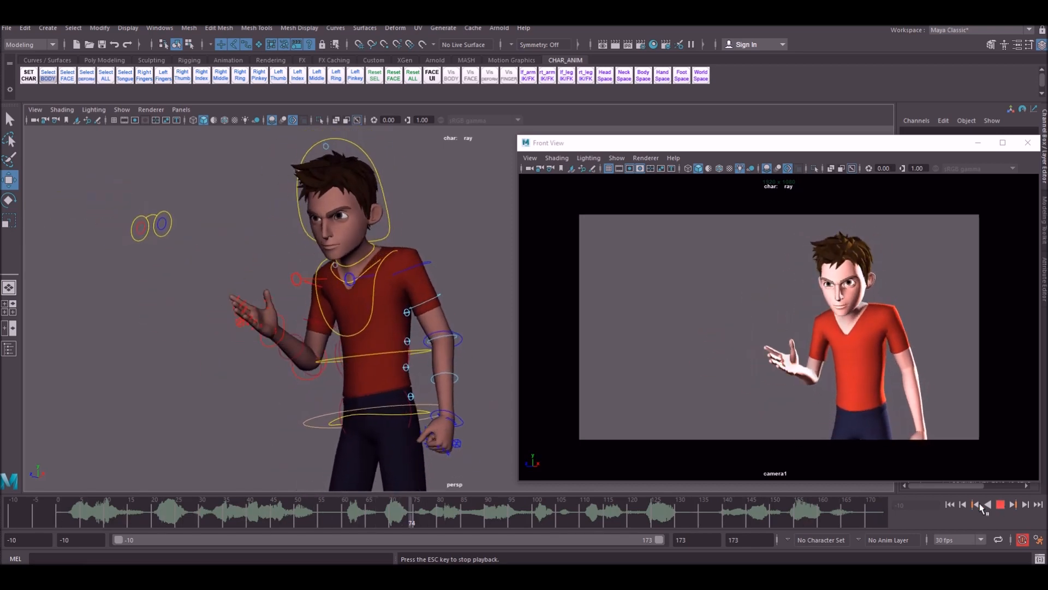
{"action": "left_click", "coordinate": [1000, 504]}
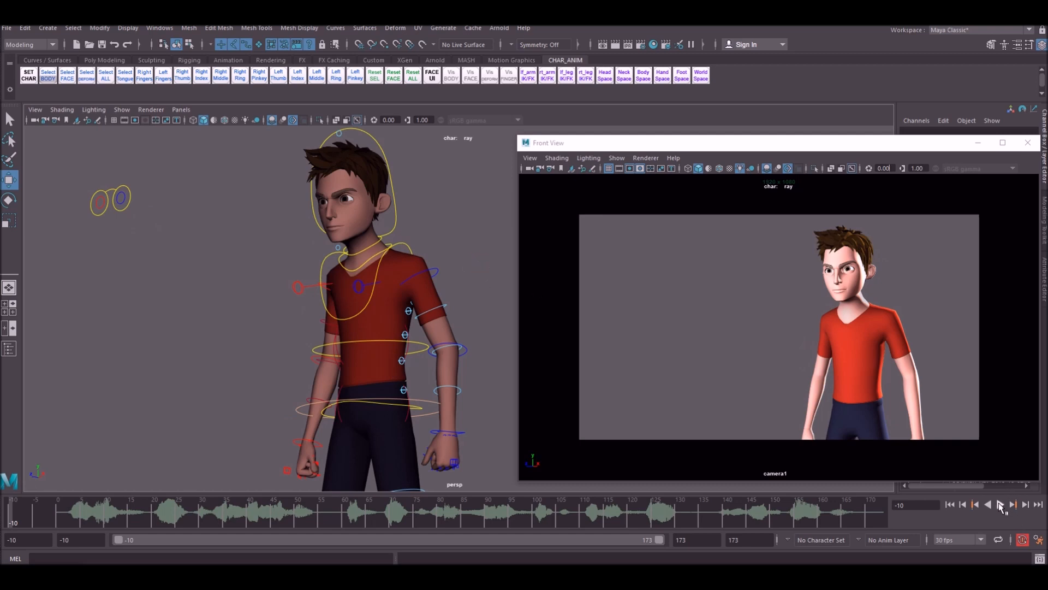
{"action": "left_click", "coordinate": [999, 504]}
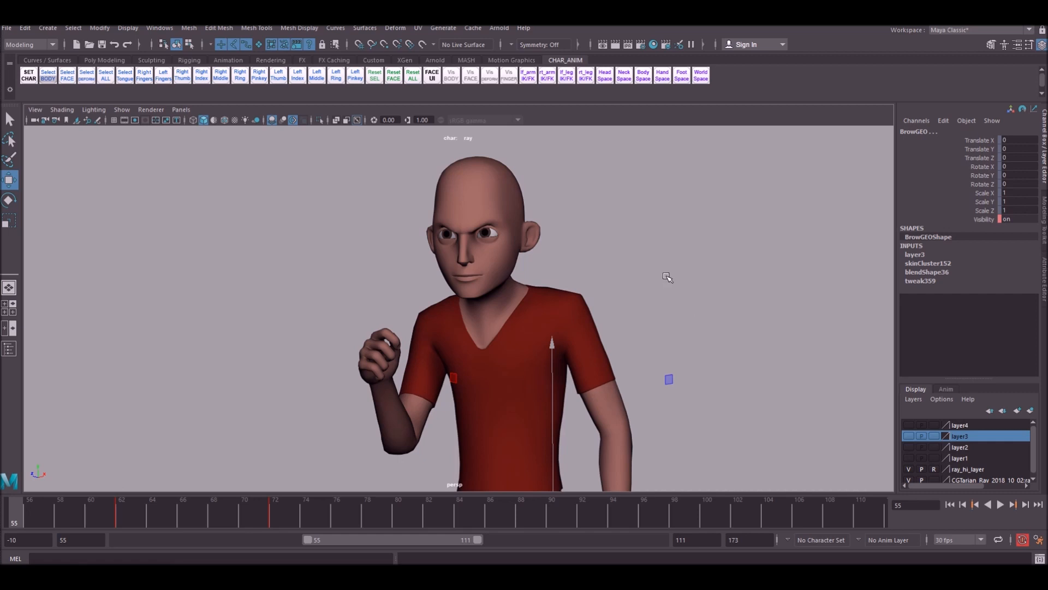
{"action": "mouse_move", "coordinate": [581, 278]}
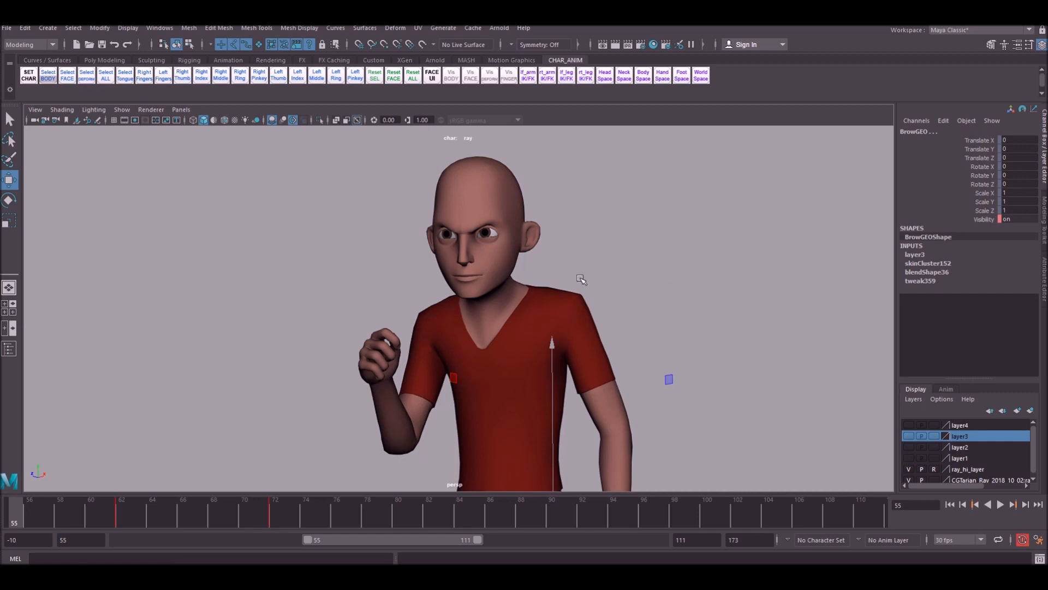
{"action": "mouse_move", "coordinate": [582, 316]}
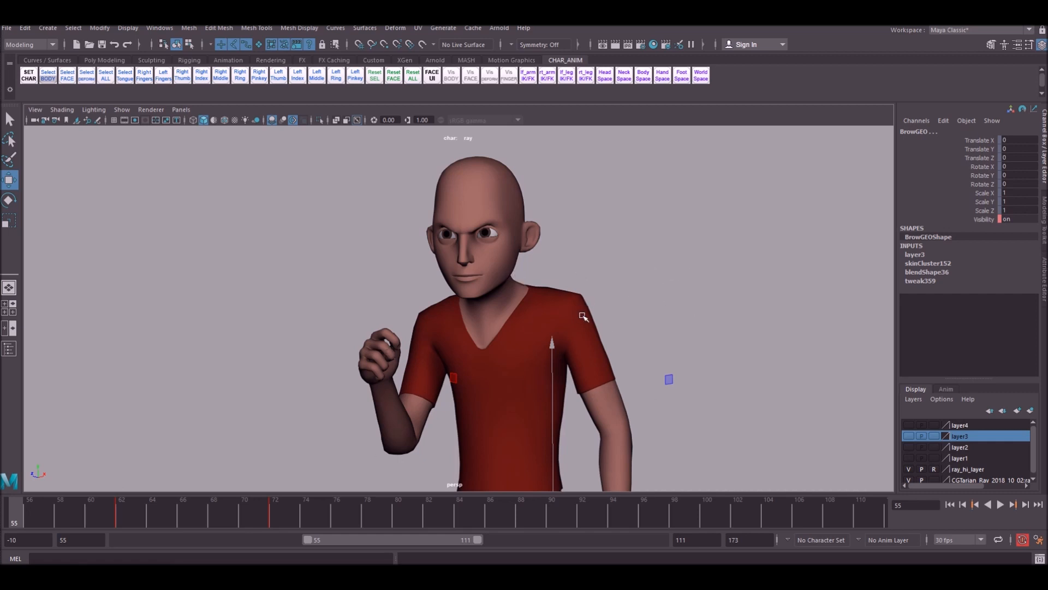
{"action": "mouse_move", "coordinate": [709, 346]}
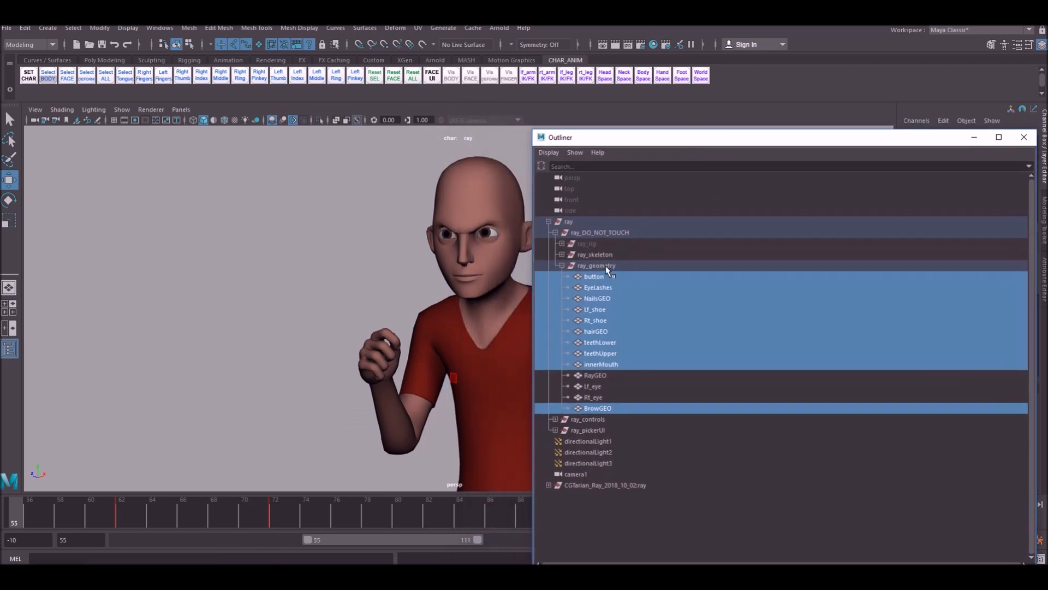
Step: Select Ray's geometry objects in the Outliner, leaving the RayGEO body out of the selection
{"action": "left_click", "coordinate": [593, 276]}
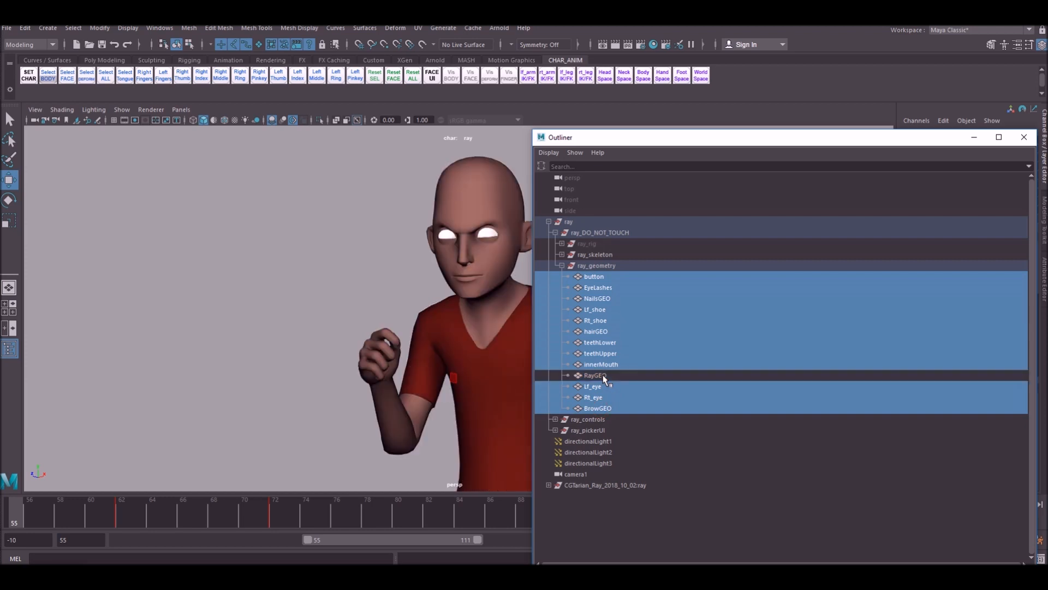
{"action": "left_click", "coordinate": [597, 408]}
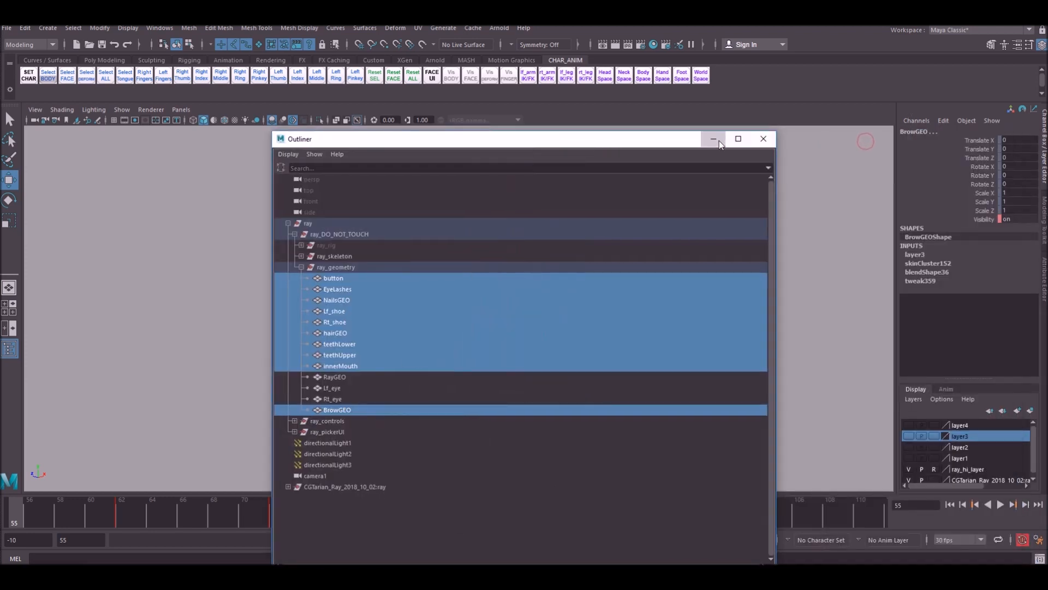
{"action": "left_click", "coordinate": [713, 139]}
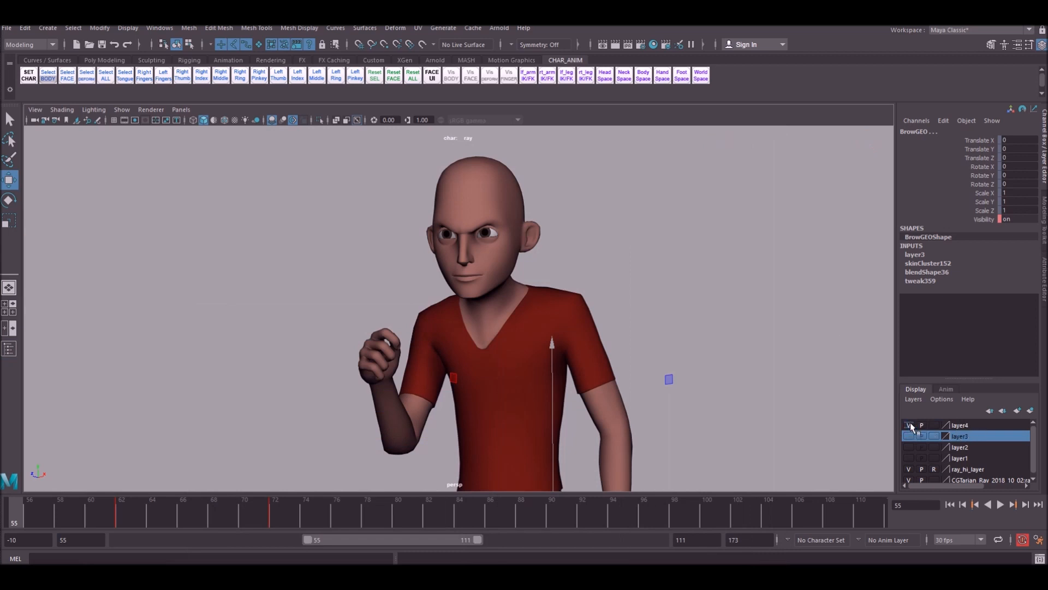
{"action": "left_click", "coordinate": [909, 435]}
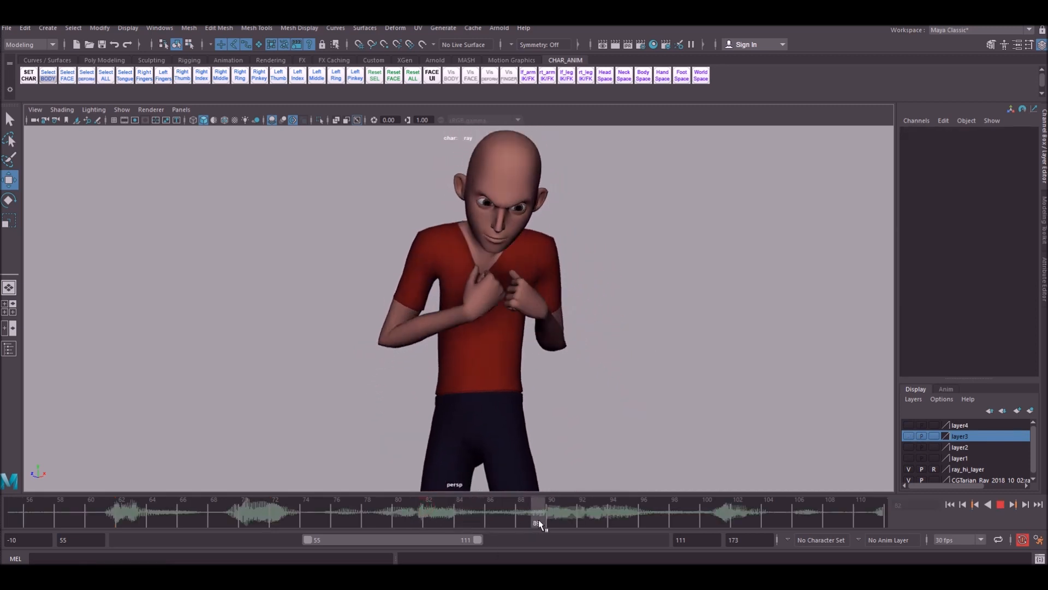
Step: Key the upper-body control hunching forward around frame 98 of the dialogue
{"action": "left_click_drag", "start_coordinate": [535, 511], "coordinate": [614, 511]}
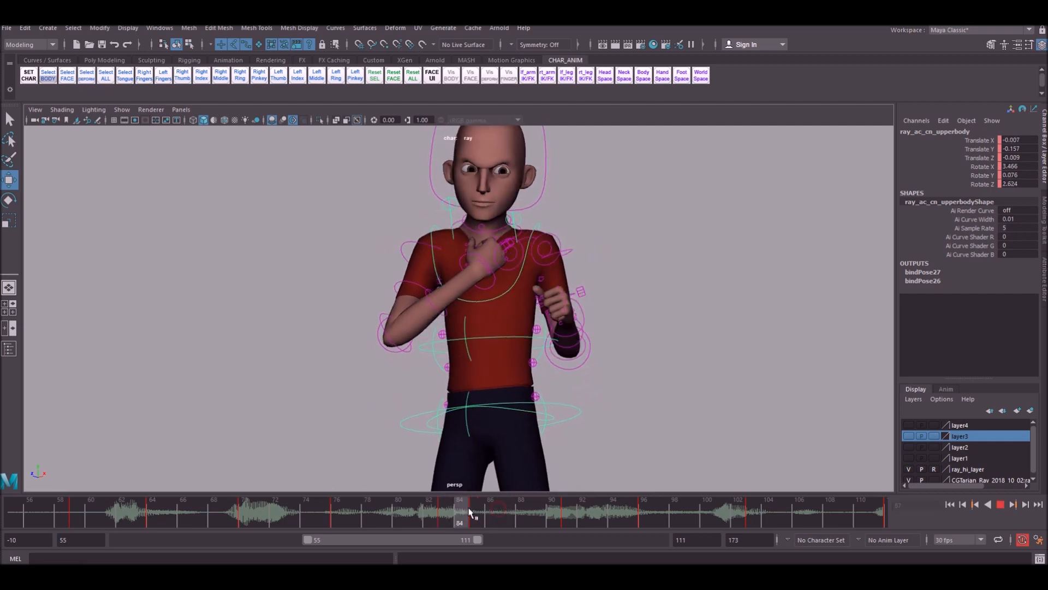
{"action": "left_click_drag", "start_coordinate": [460, 511], "coordinate": [554, 518]}
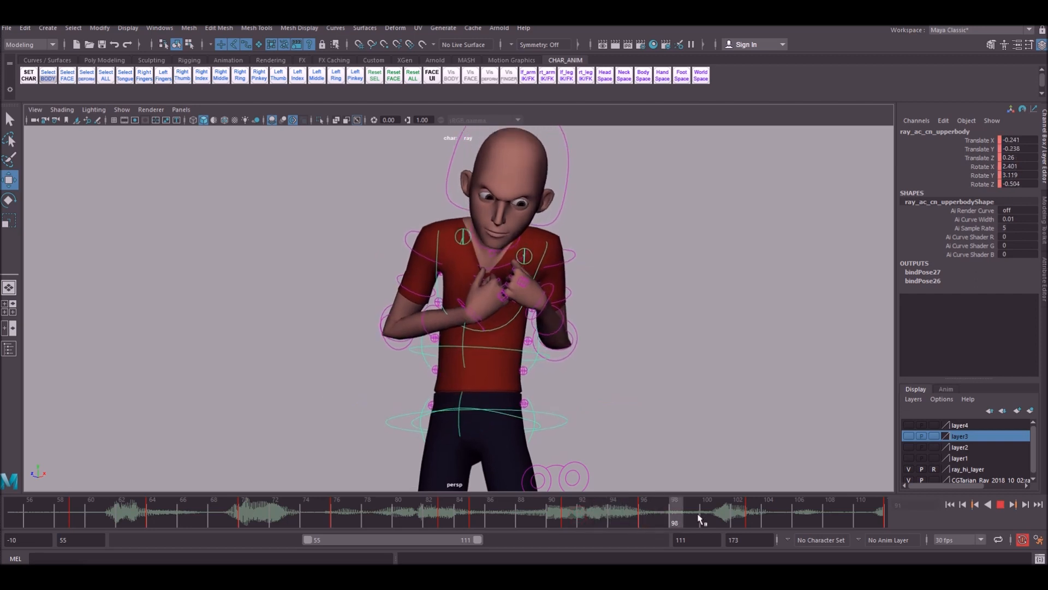
{"action": "left_click_drag", "start_coordinate": [698, 511], "coordinate": [632, 511]}
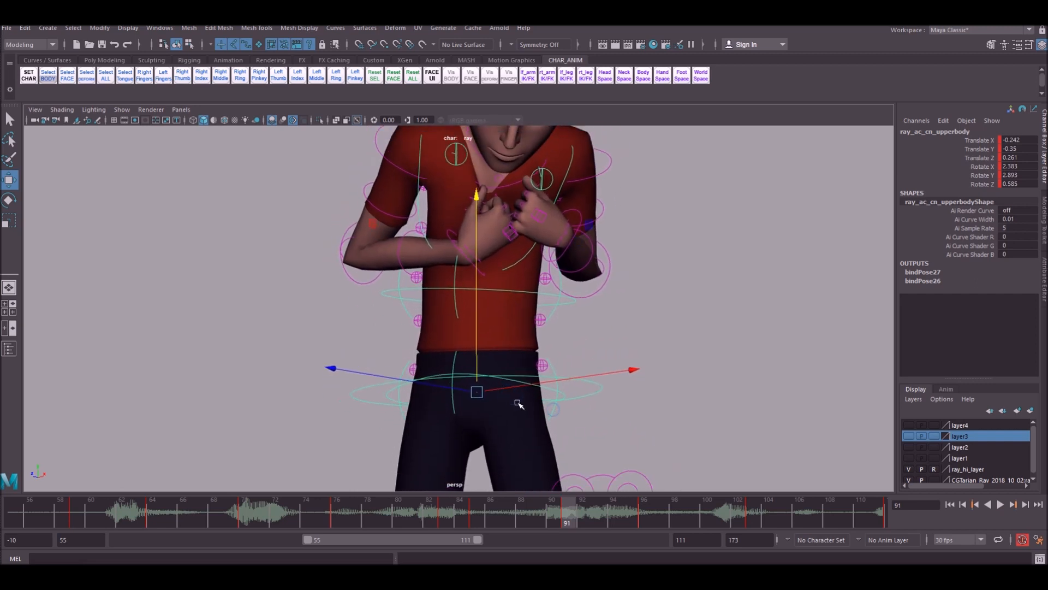
{"action": "mouse_move", "coordinate": [428, 507]}
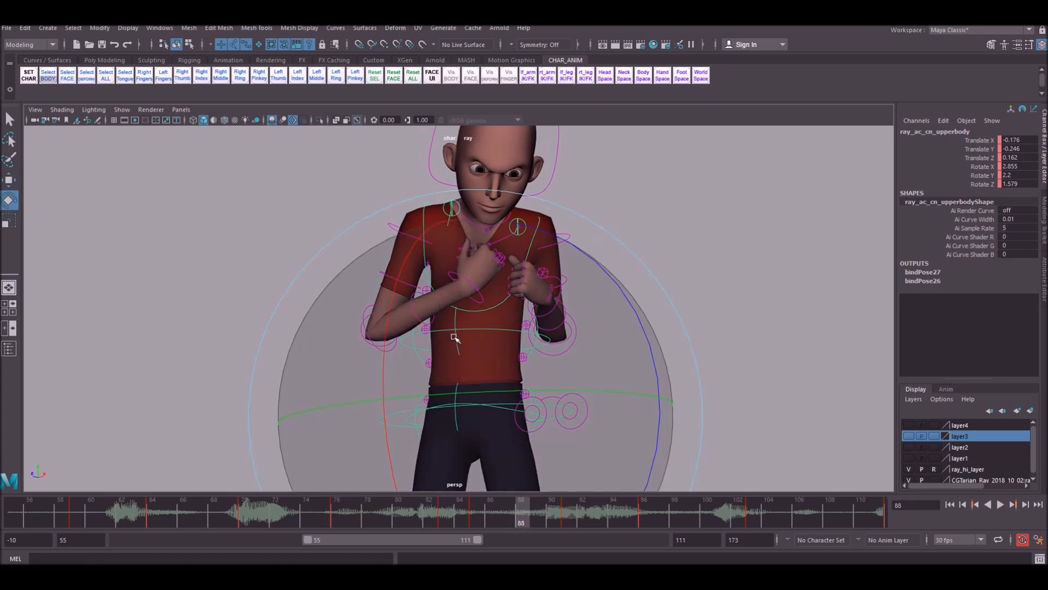
{"action": "left_click", "coordinate": [538, 507]}
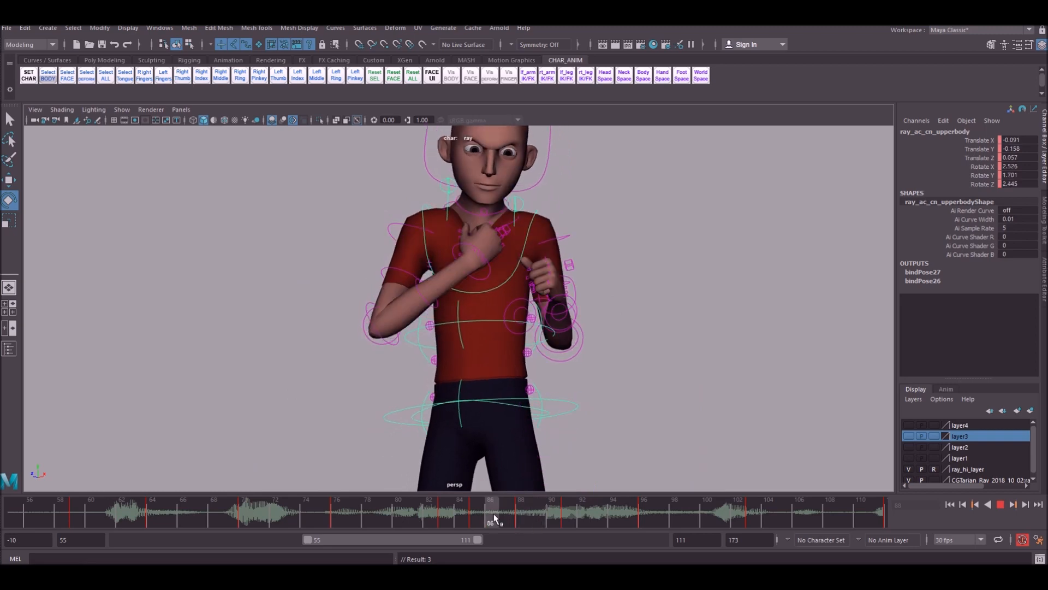
{"action": "left_click_drag", "start_coordinate": [491, 511], "coordinate": [520, 511]}
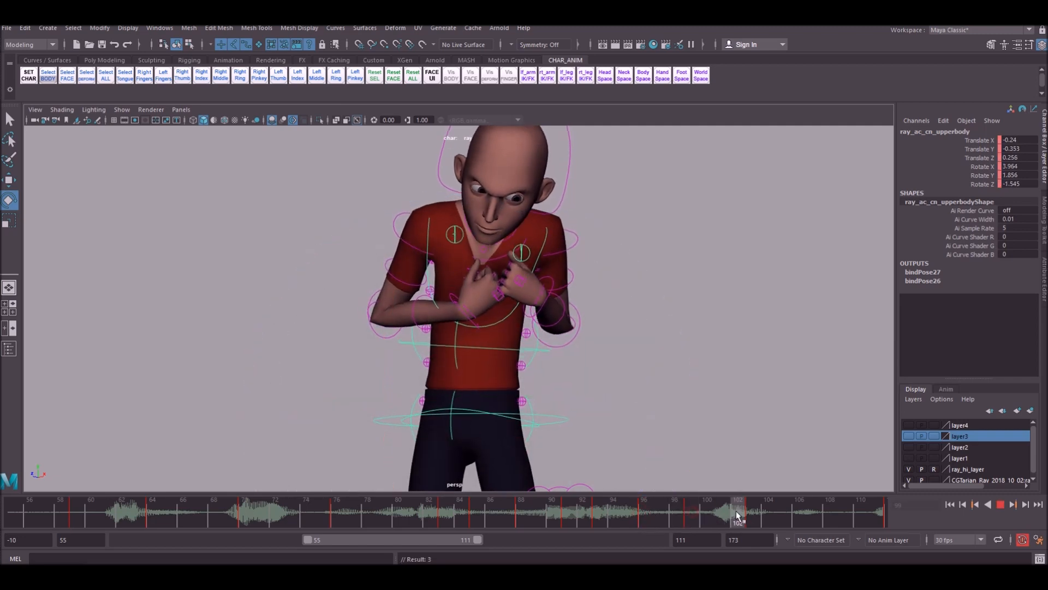
Step: Lower and tilt the upper body further at frame 103 and key the pose
{"action": "left_click", "coordinate": [737, 511]}
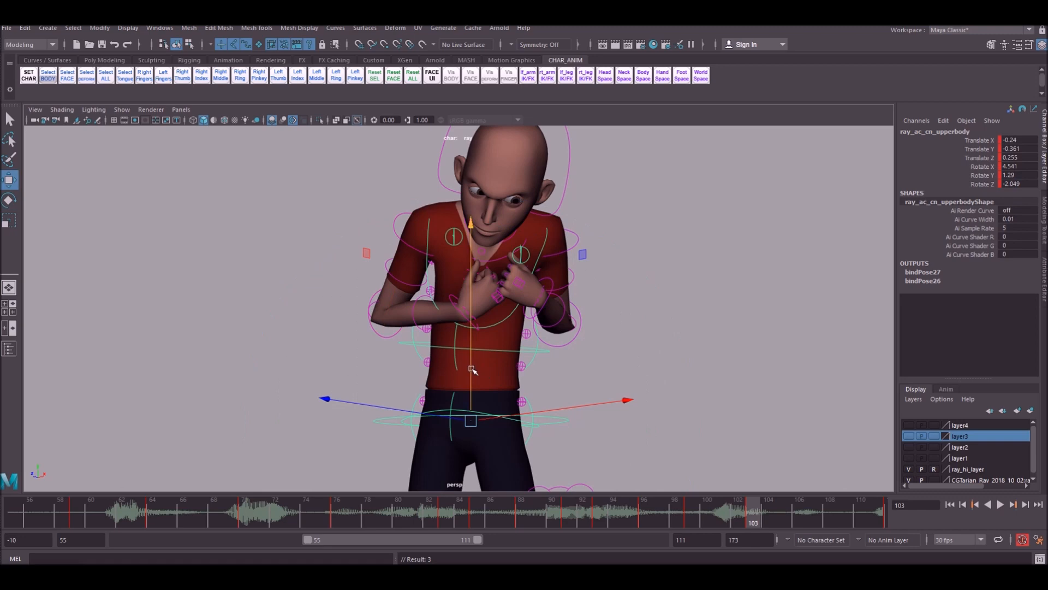
{"action": "left_click_drag", "start_coordinate": [473, 370], "coordinate": [478, 347]}
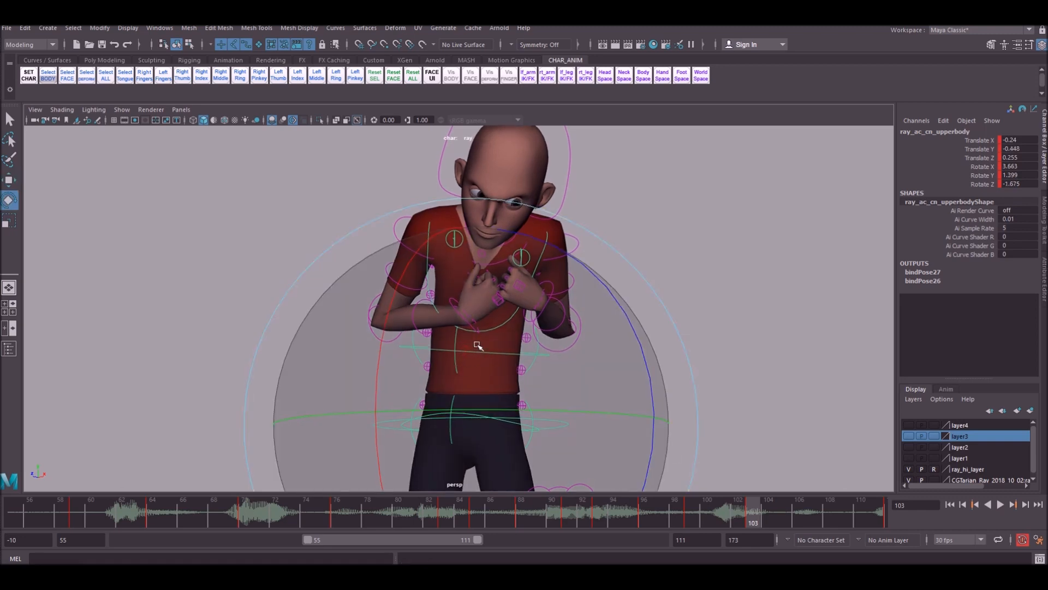
{"action": "left_click", "coordinate": [769, 511]}
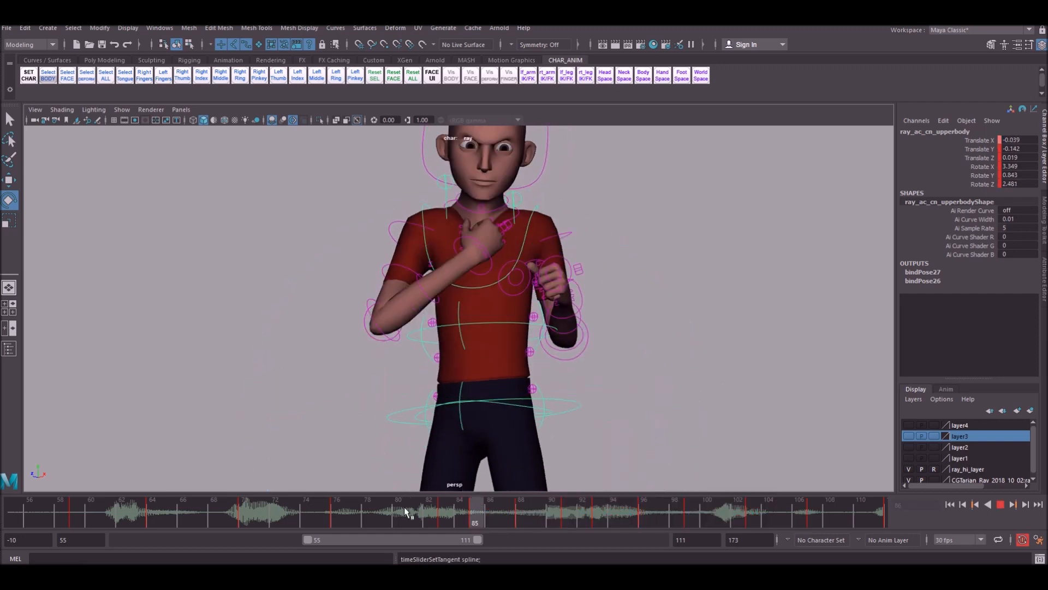
Step: Make layer4 the active animation layer and move to frame 65
{"action": "left_click", "coordinate": [121, 110]}
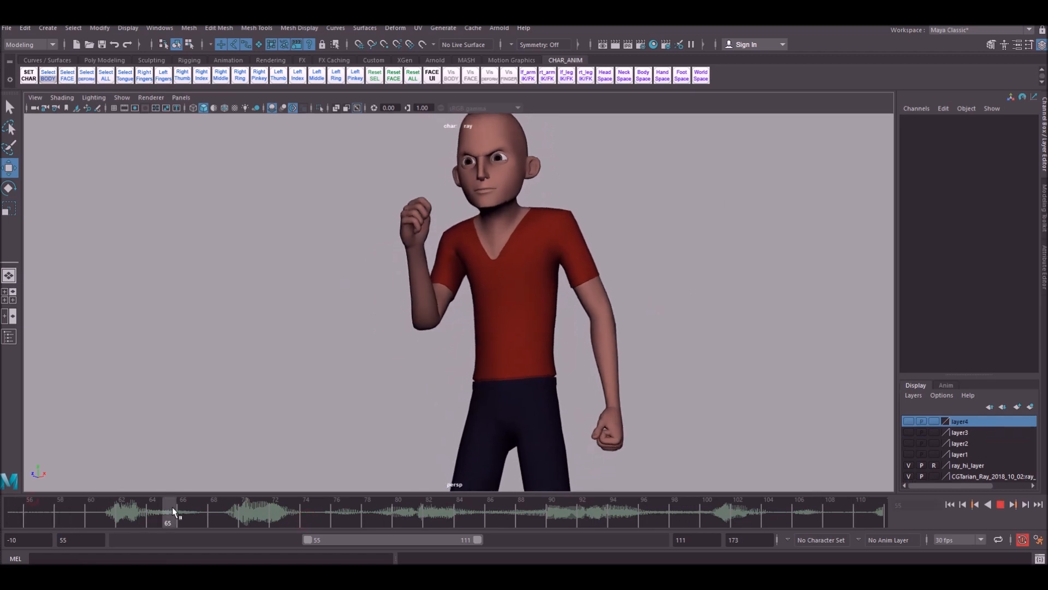
{"action": "left_click", "coordinate": [121, 97]}
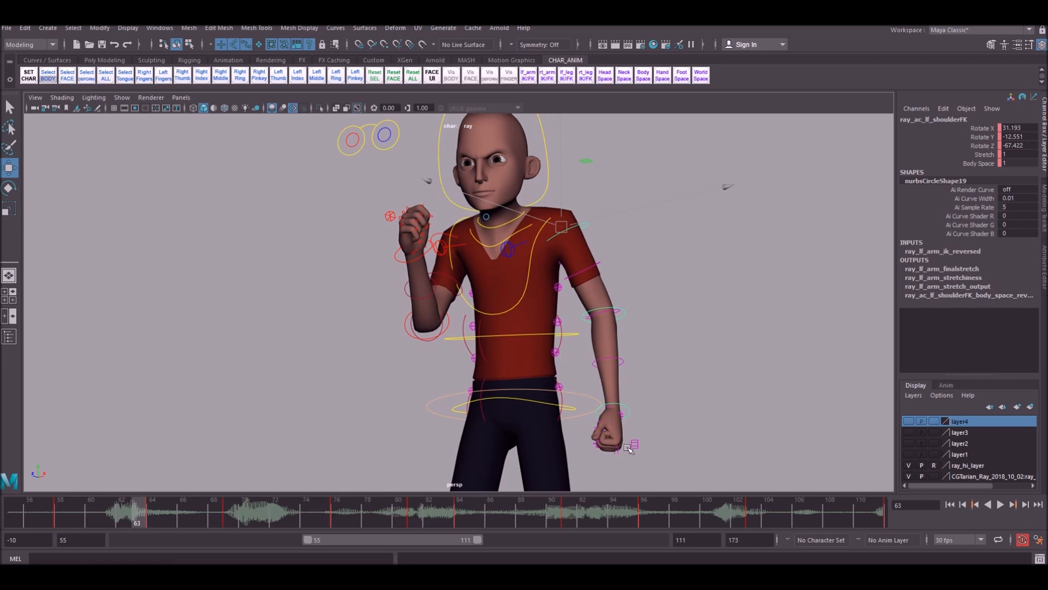
{"action": "mouse_move", "coordinate": [611, 328]}
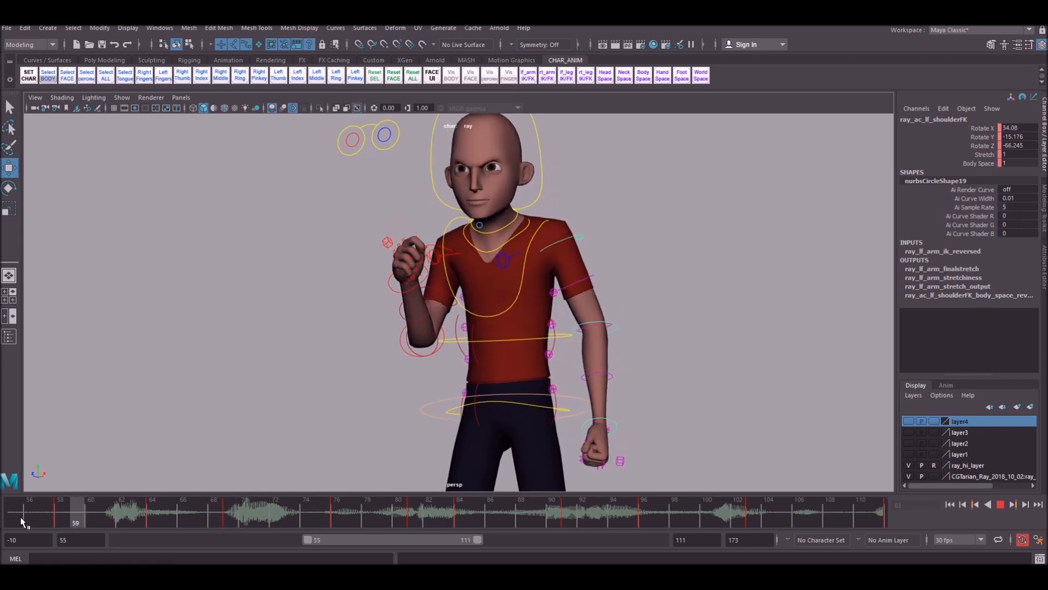
Step: Key left shoulder, elbow and hand rotations so the lifting arm overlaps toward the chest
{"action": "left_click", "coordinate": [60, 511]}
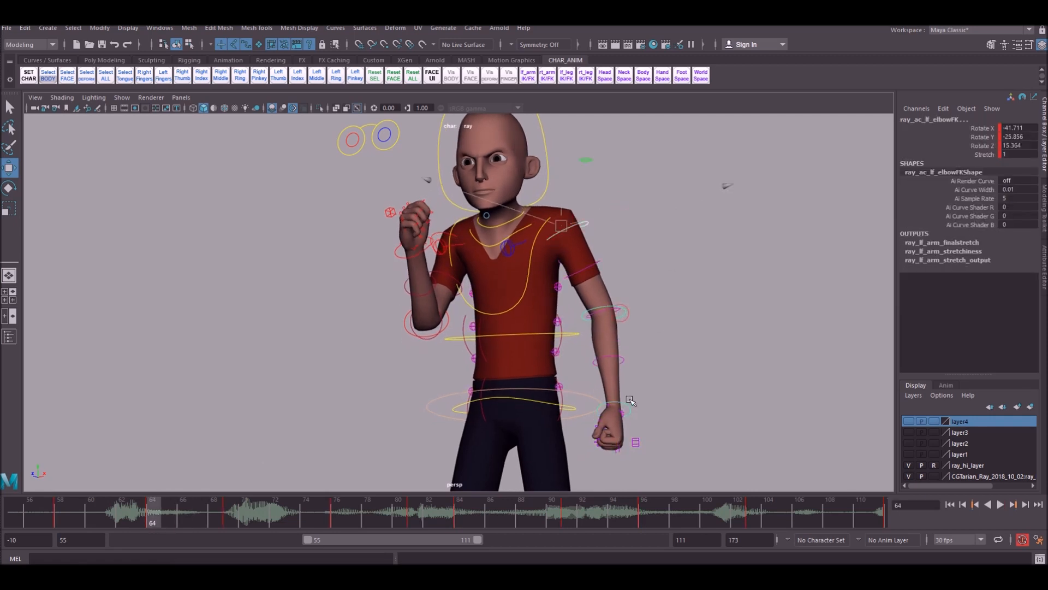
{"action": "left_click_drag", "start_coordinate": [120, 513], "coordinate": [351, 513]}
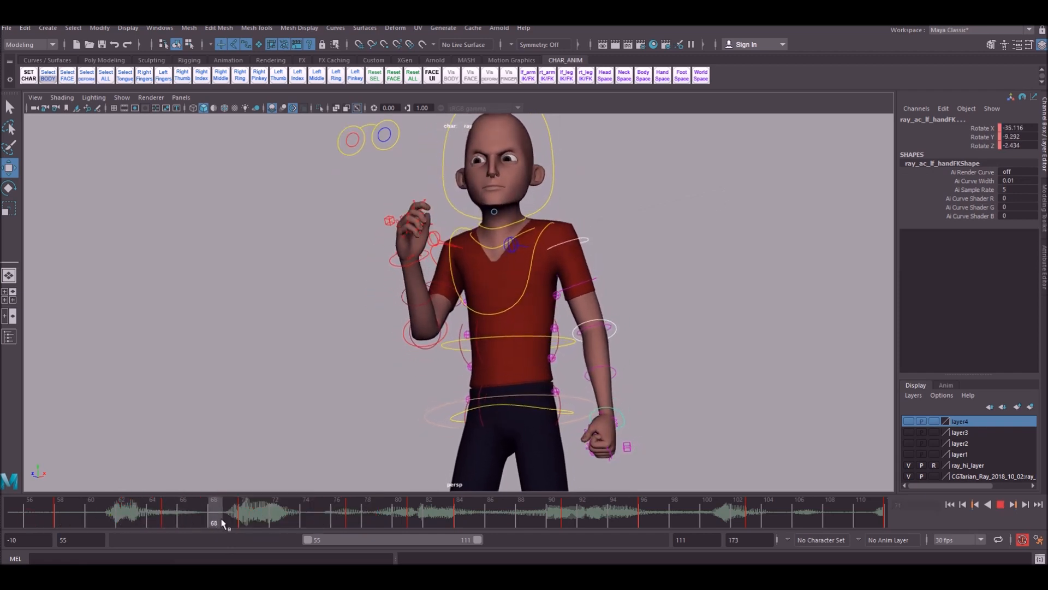
{"action": "left_click_drag", "start_coordinate": [222, 511], "coordinate": [137, 511]}
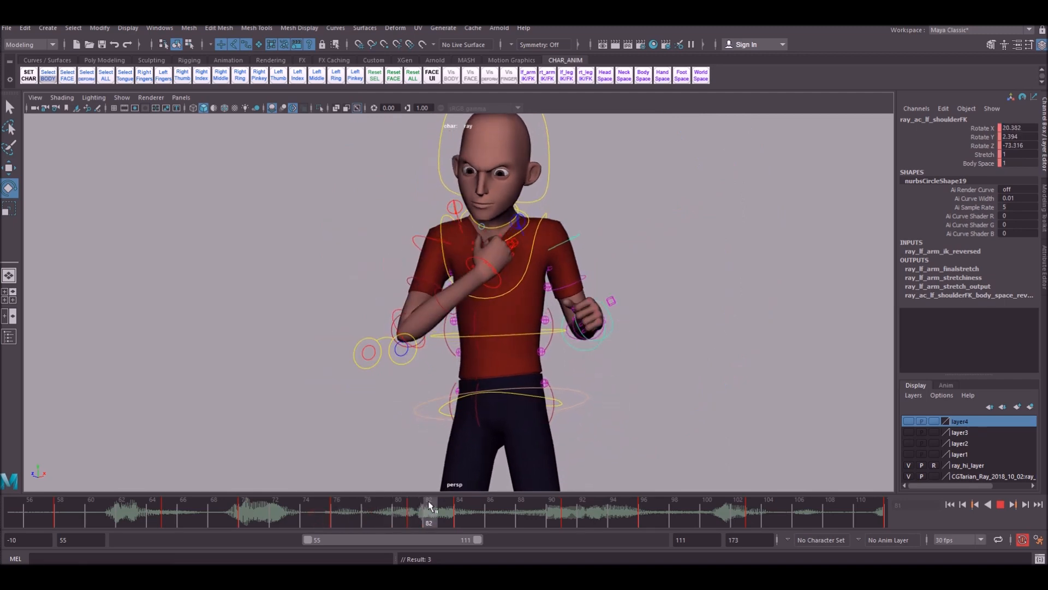
{"action": "left_click_drag", "start_coordinate": [429, 505], "coordinate": [153, 514]}
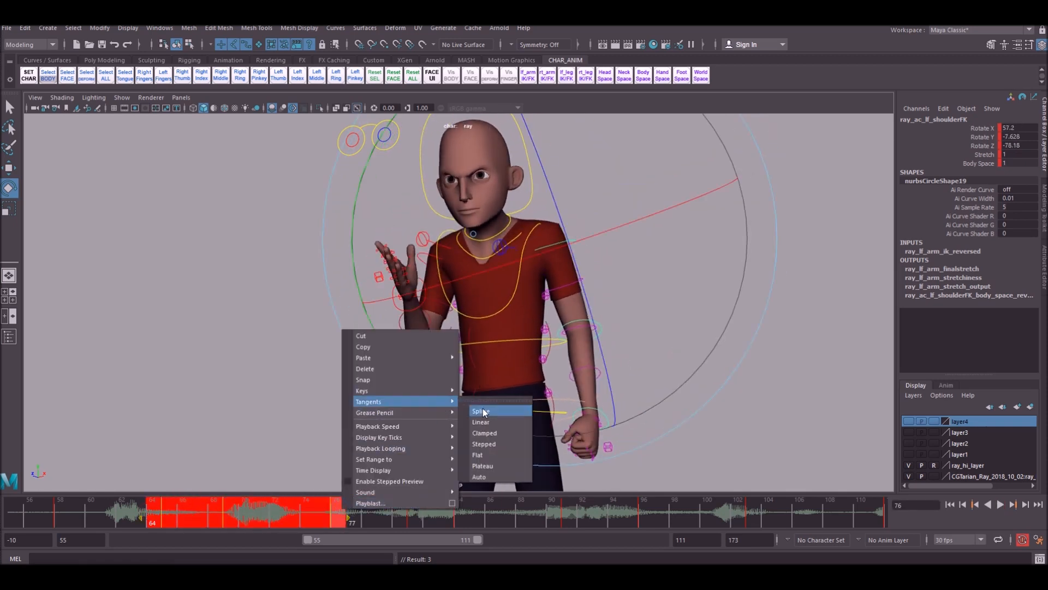
Step: Switch the arm keys to spline tangents and pose the waving left hand around frames 67–74
{"action": "left_click", "coordinate": [480, 410]}
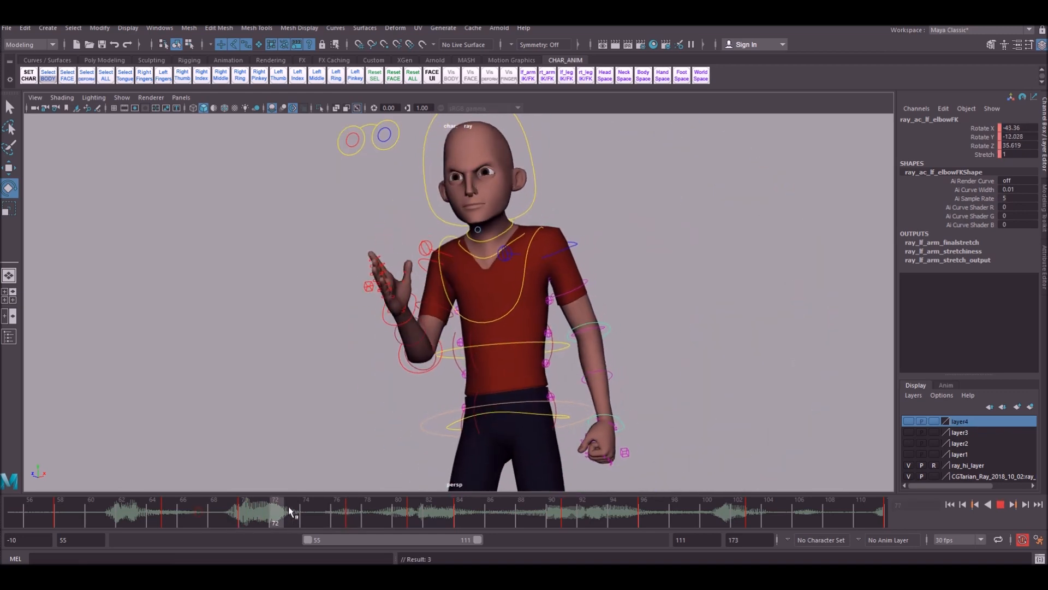
{"action": "left_click", "coordinate": [320, 510]}
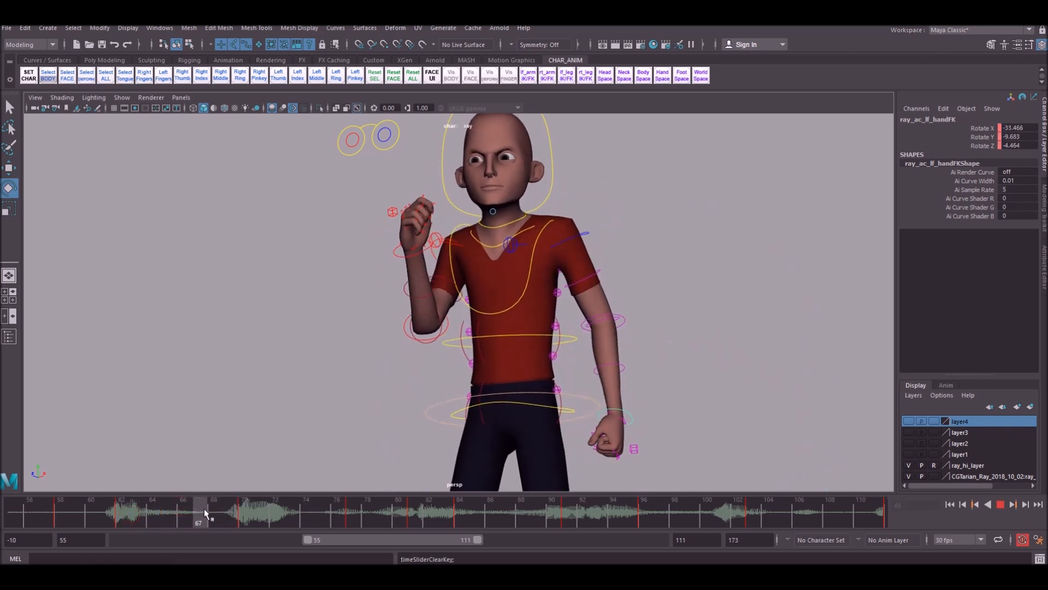
{"action": "left_click_drag", "start_coordinate": [199, 511], "coordinate": [258, 510]}
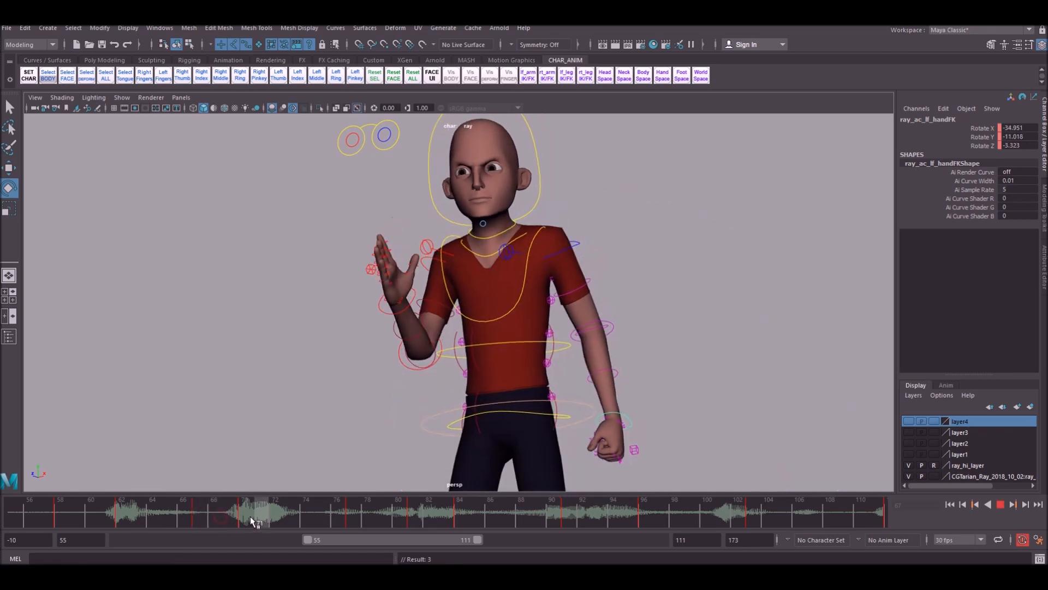
{"action": "left_click", "coordinate": [255, 511]}
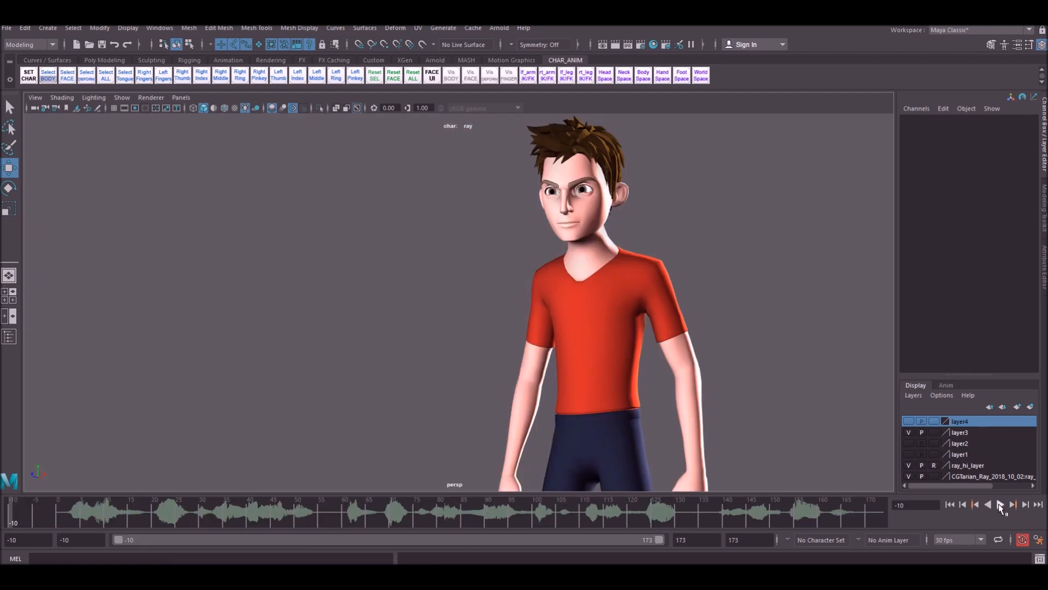
Step: Play the whole shot back and stop with Ray hunched over his hands near frame 134
{"action": "left_click", "coordinate": [999, 505]}
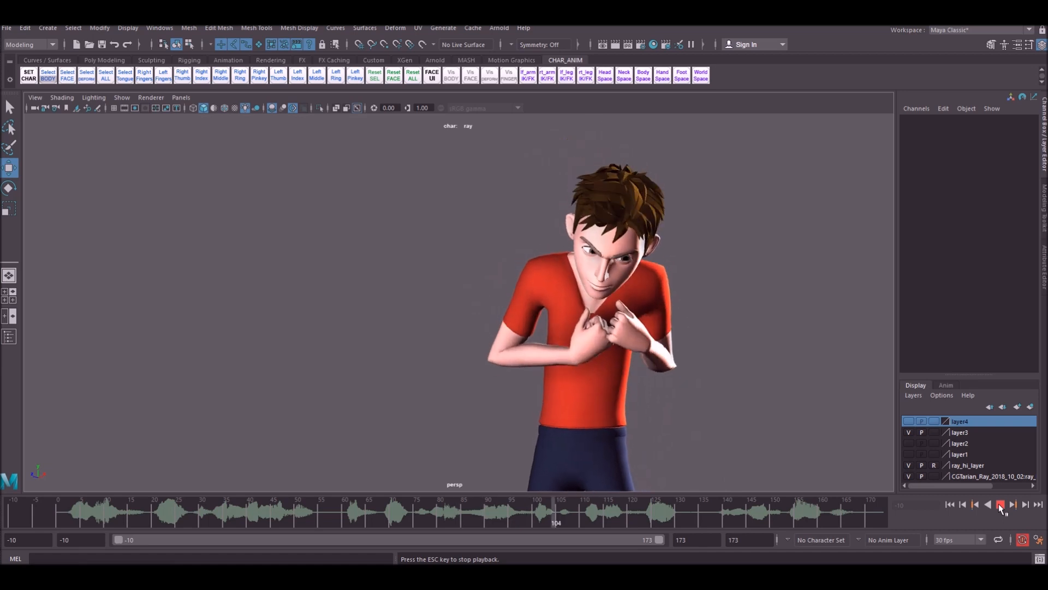
{"action": "left_click", "coordinate": [1001, 505]}
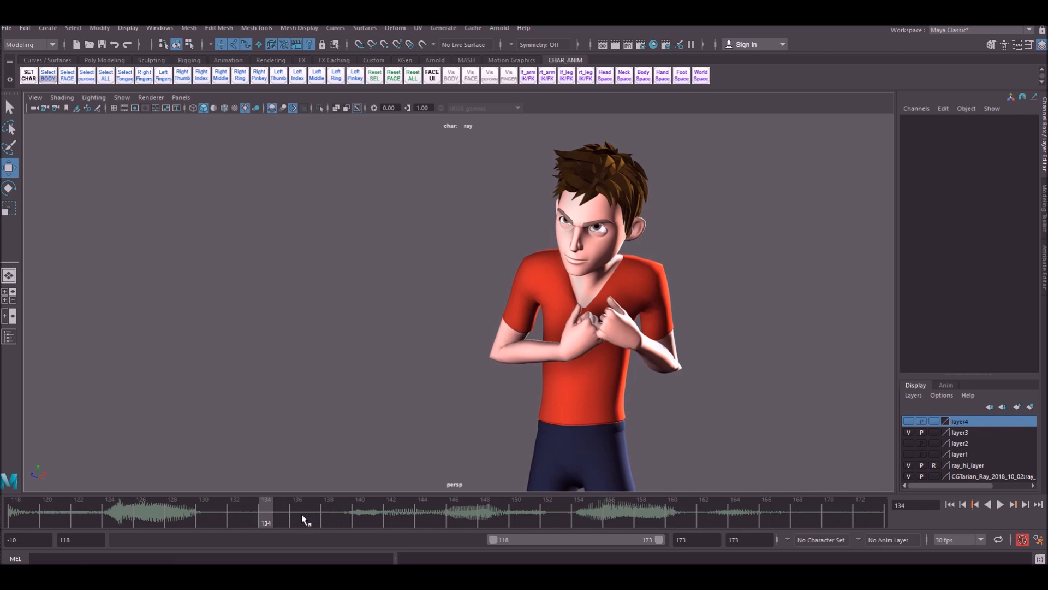
Step: Key the chest lean and hand-to-forehead pose at frame 144, then play the 118–173 range
{"action": "left_click", "coordinate": [1000, 504]}
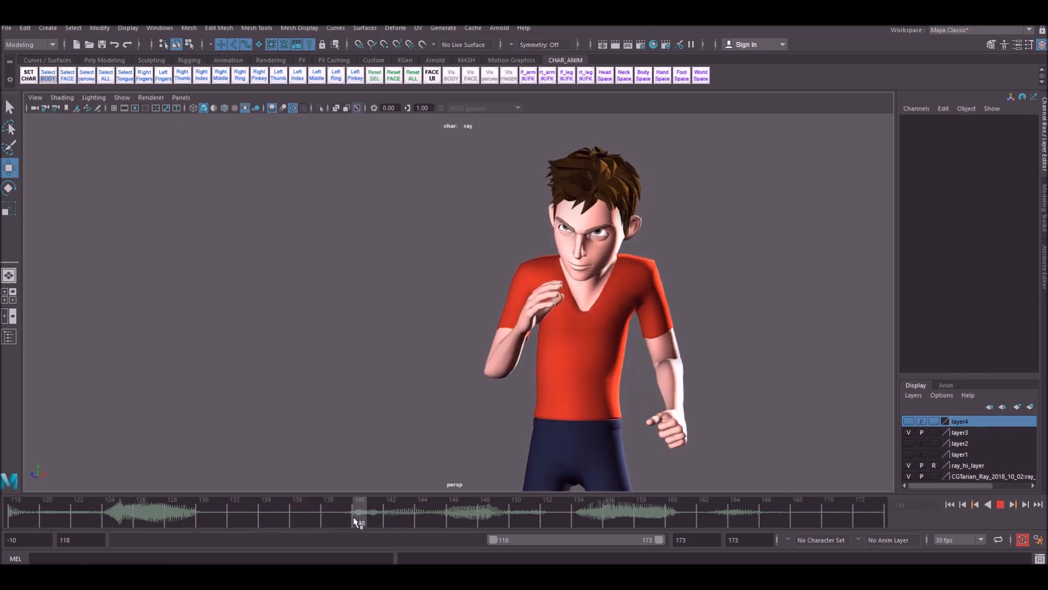
{"action": "left_click_drag", "start_coordinate": [359, 510], "coordinate": [397, 509]}
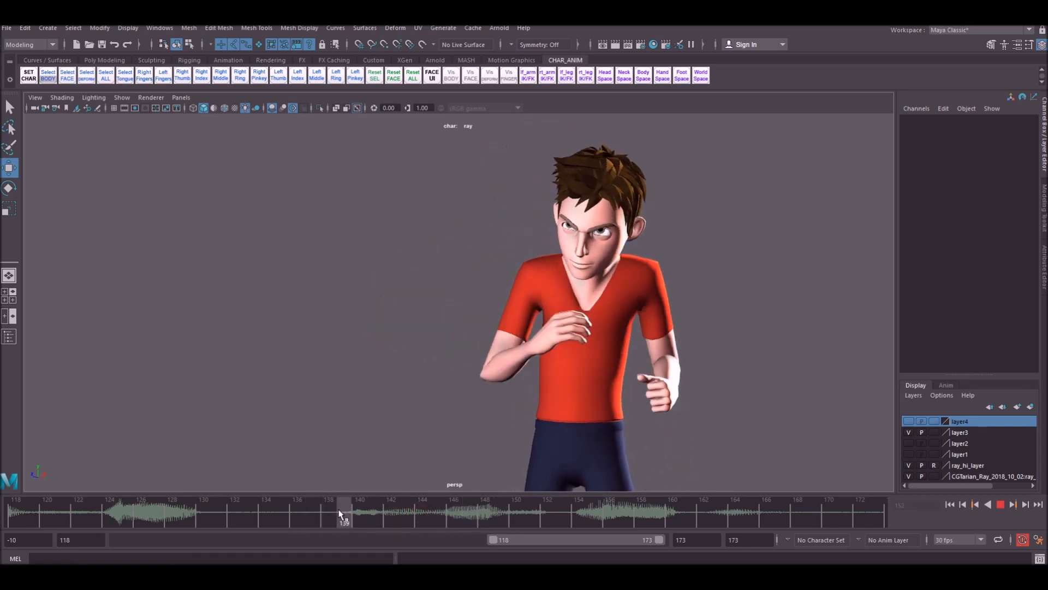
{"action": "left_click_drag", "start_coordinate": [343, 513], "coordinate": [314, 513]}
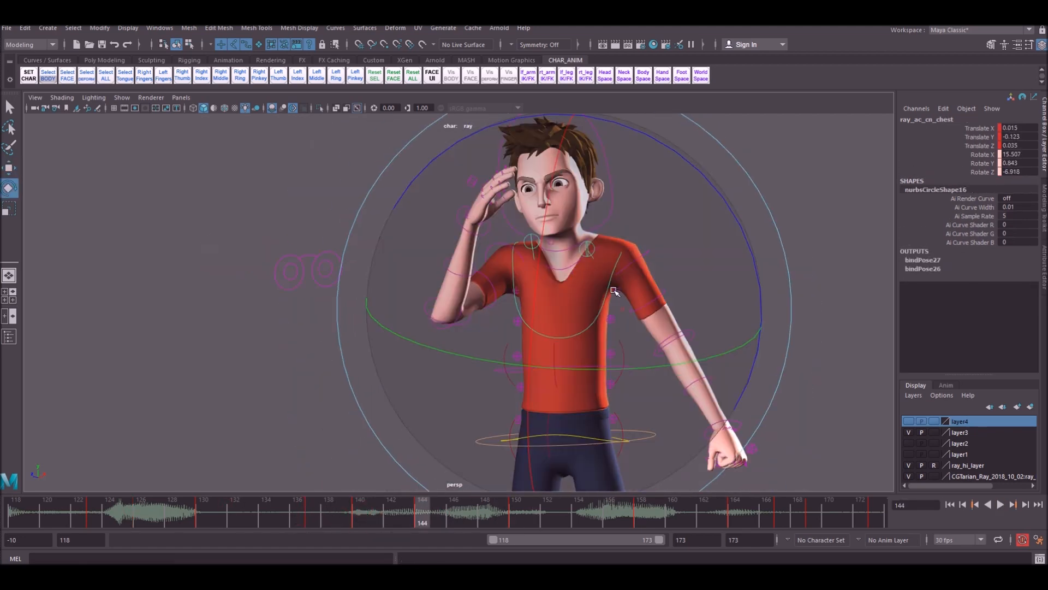
{"action": "left_click", "coordinate": [1000, 505]}
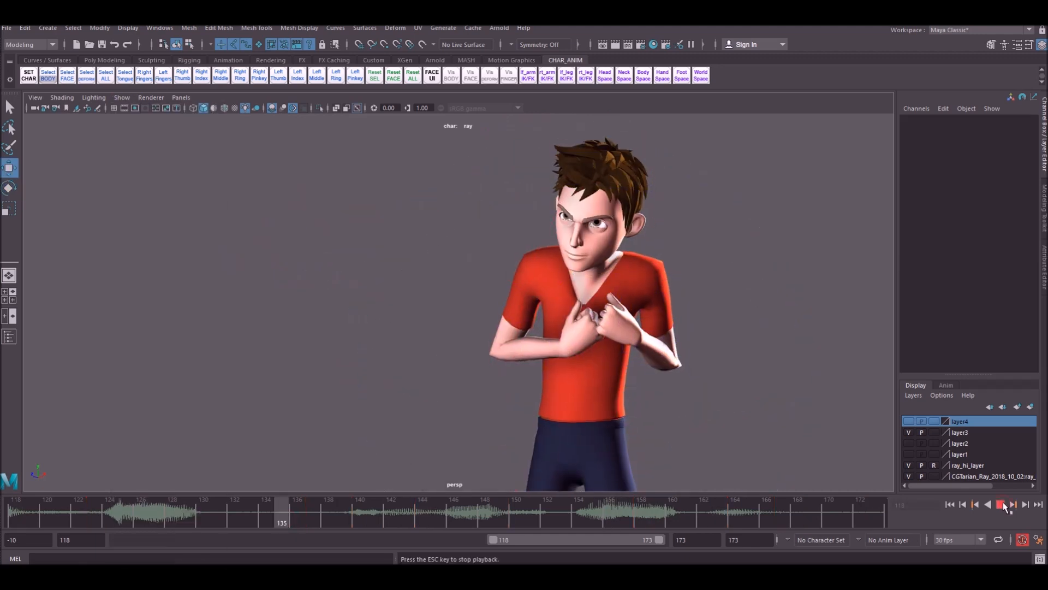
Step: Rework the spine FK1 rotation for the hand-to-head pose at frame 144 and review it
{"action": "left_click", "coordinate": [999, 505]}
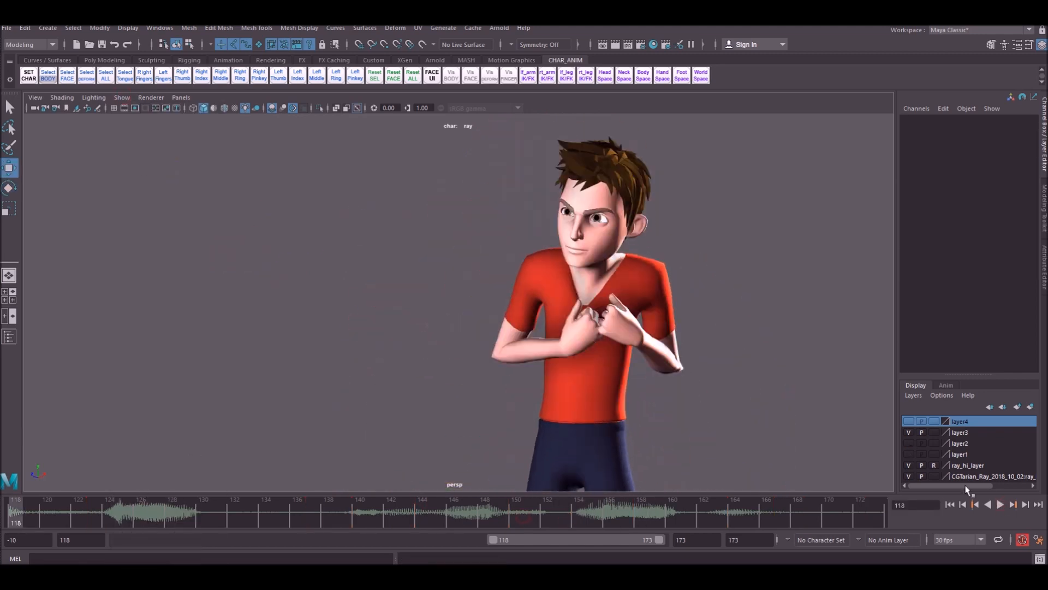
{"action": "left_click", "coordinate": [1000, 504]}
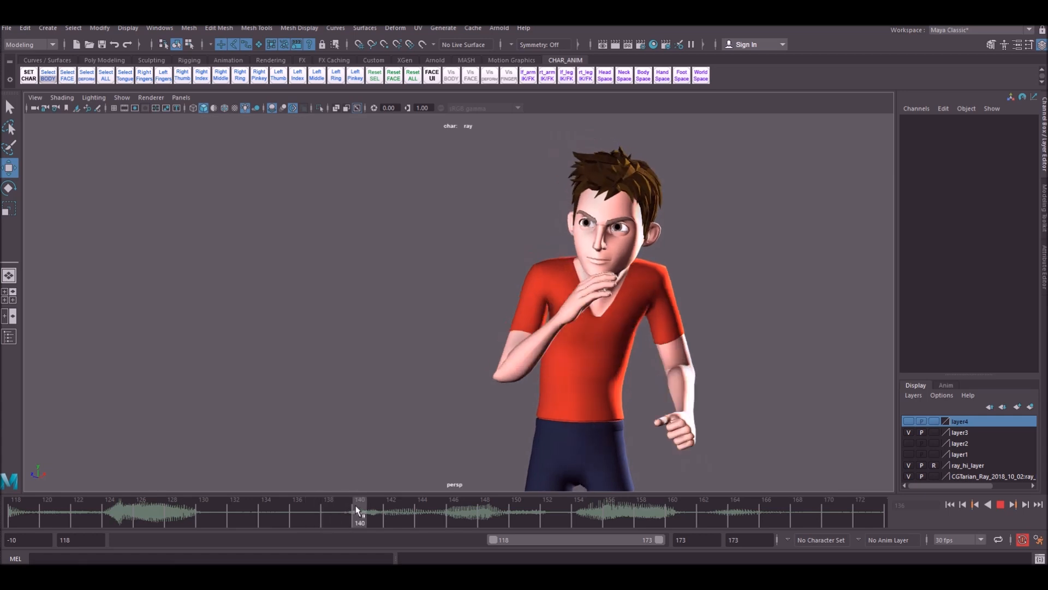
{"action": "left_click", "coordinate": [121, 97]}
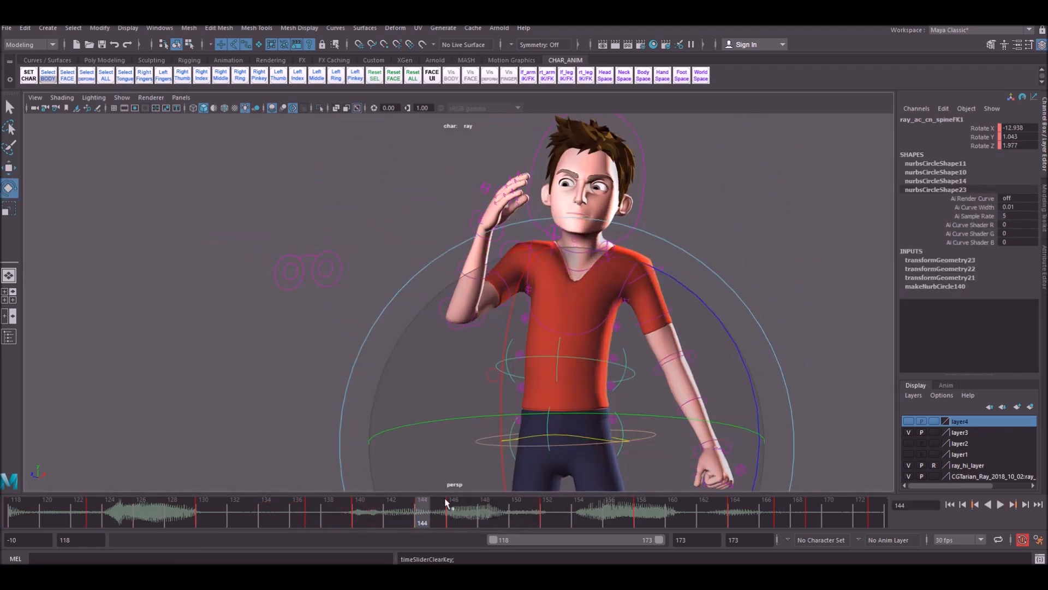
{"action": "left_click", "coordinate": [563, 511]}
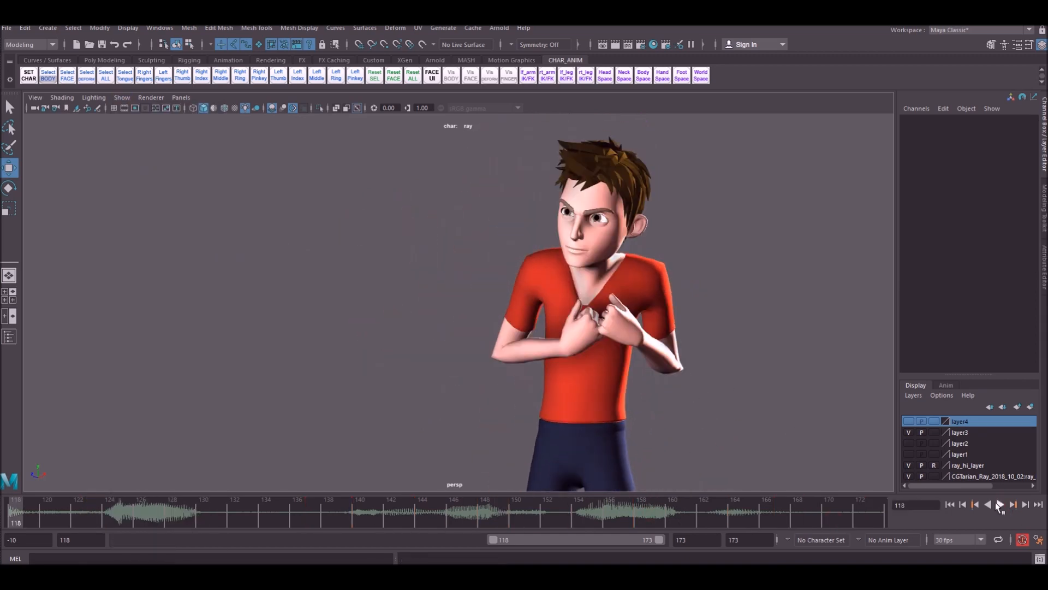
Step: Show the rig controls and refine the left shoulder, hand and spine FK2 keys near frame 143
{"action": "left_click", "coordinate": [1001, 504]}
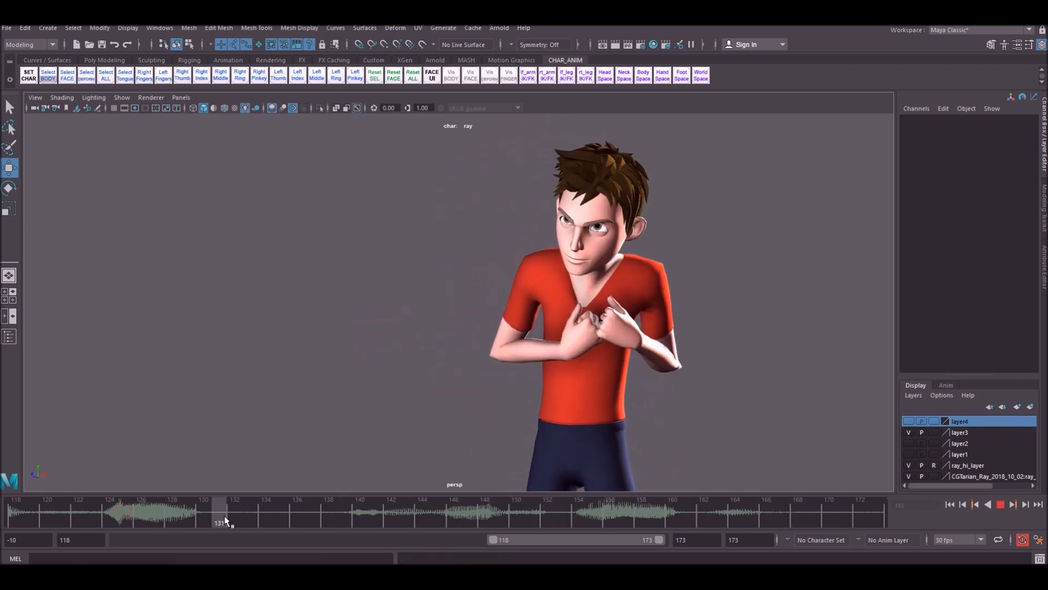
{"action": "left_click", "coordinate": [121, 97]}
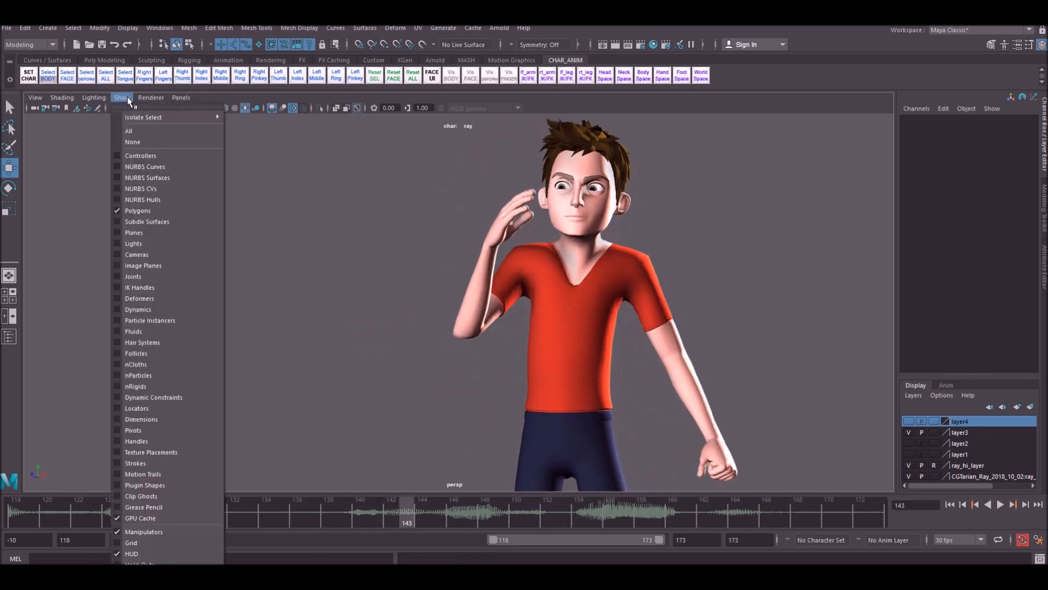
{"action": "left_click", "coordinate": [141, 155]}
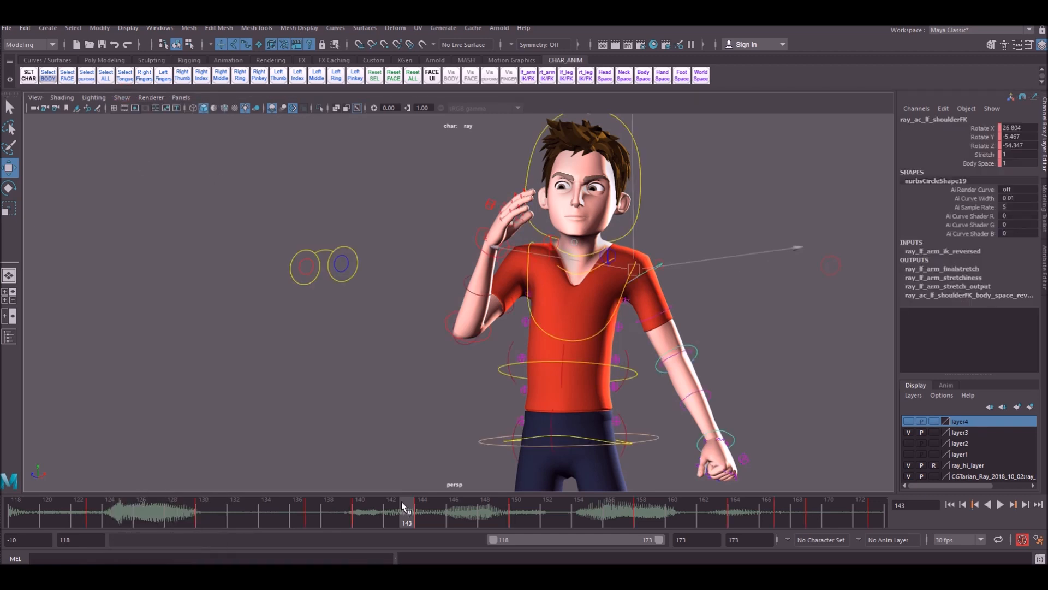
{"action": "left_click", "coordinate": [1000, 504]}
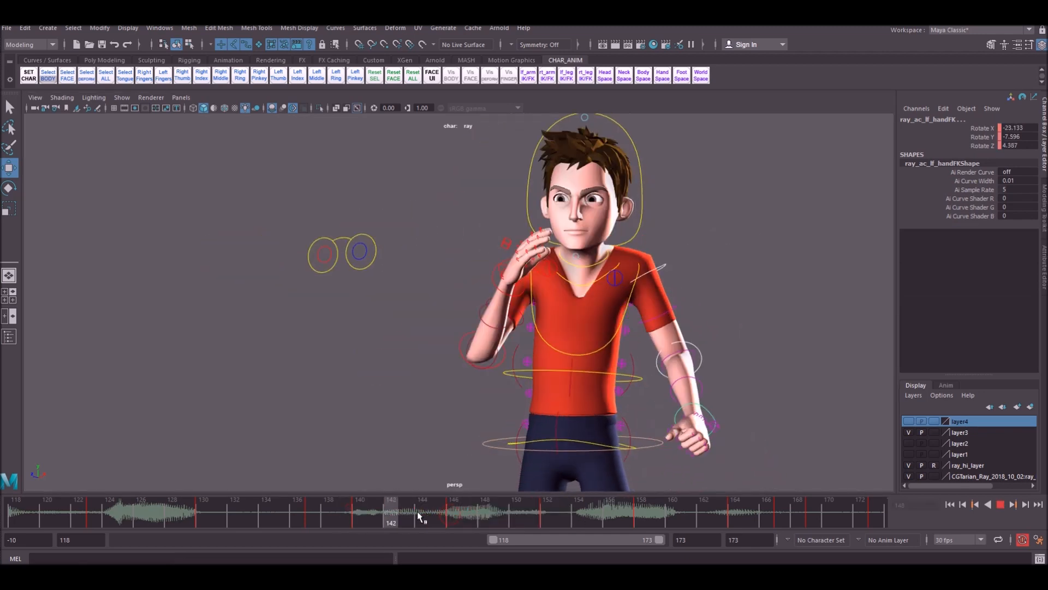
{"action": "left_click_drag", "start_coordinate": [418, 513], "coordinate": [453, 513]}
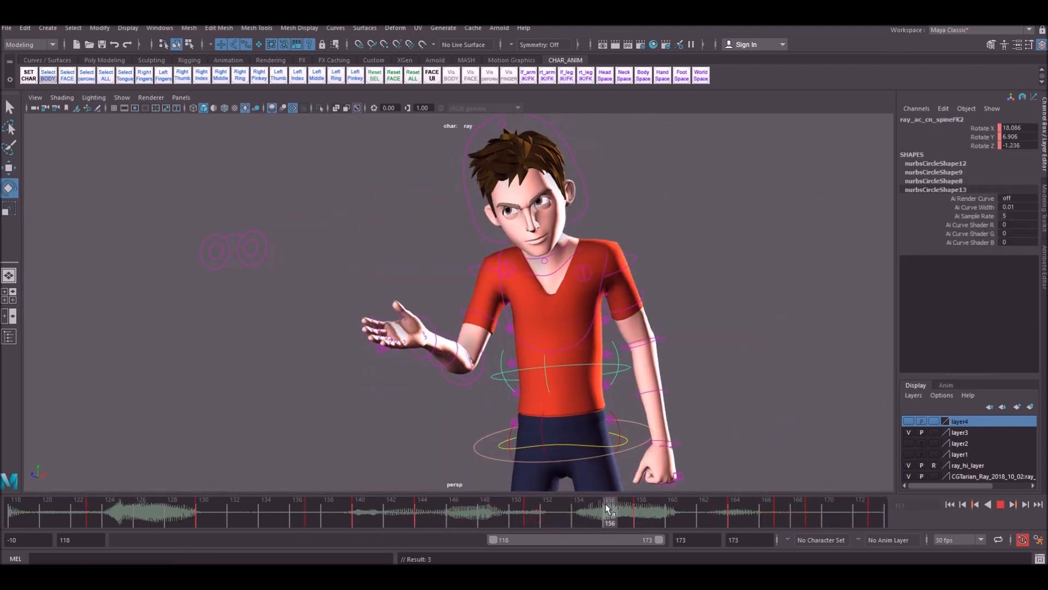
Step: Repose the right shoulder keys for the settling arms pose at frame 168
{"action": "left_click", "coordinate": [797, 511]}
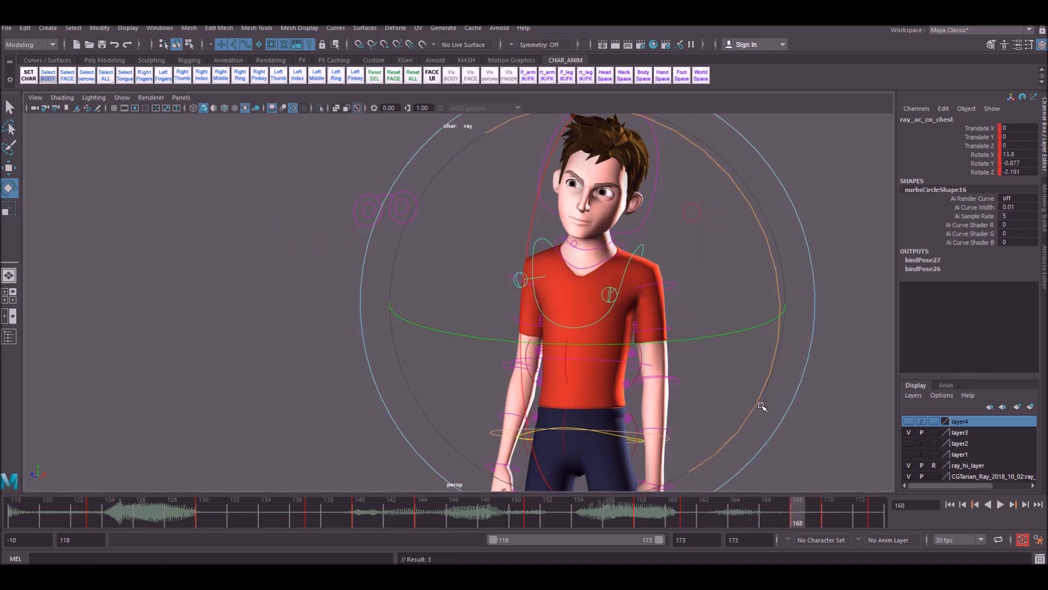
{"action": "left_click", "coordinate": [1000, 504]}
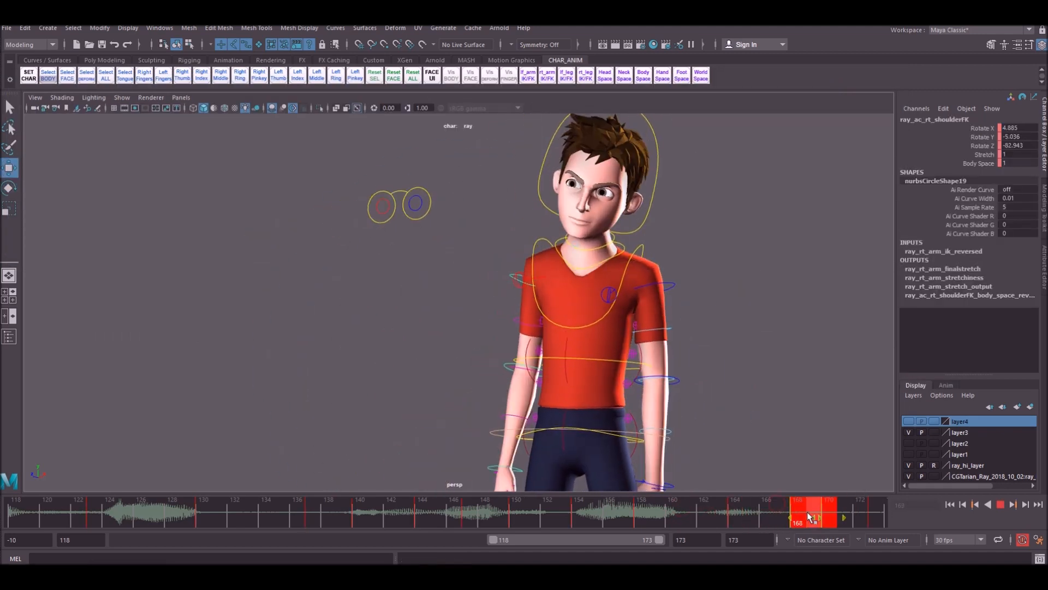
{"action": "left_click", "coordinate": [121, 97]}
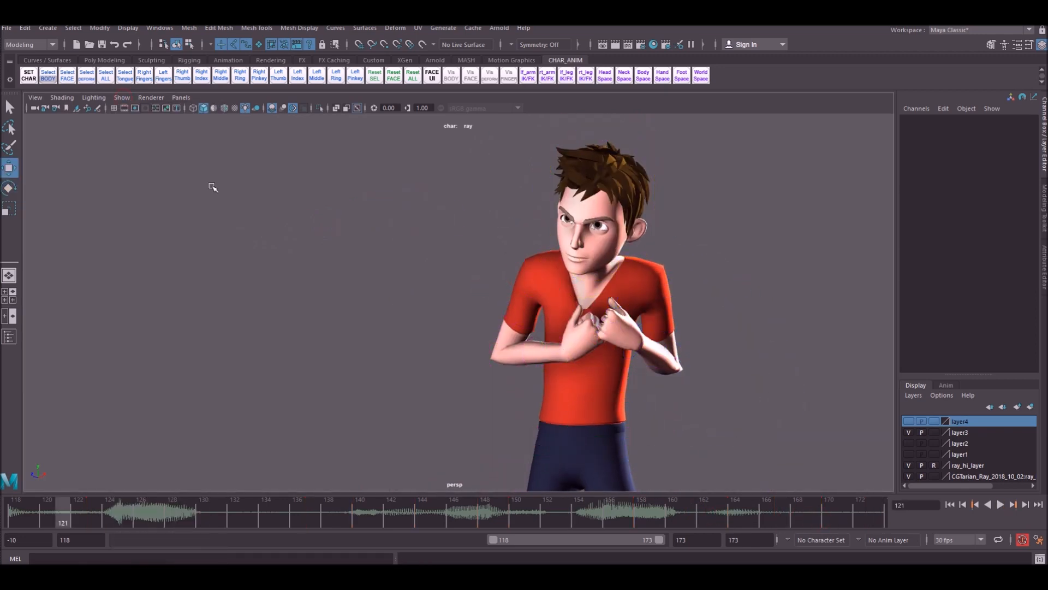
Step: Adjust the chest rotation at frames 165–173 and save the scene as rock_lip3.ma
{"action": "left_click", "coordinate": [594, 511]}
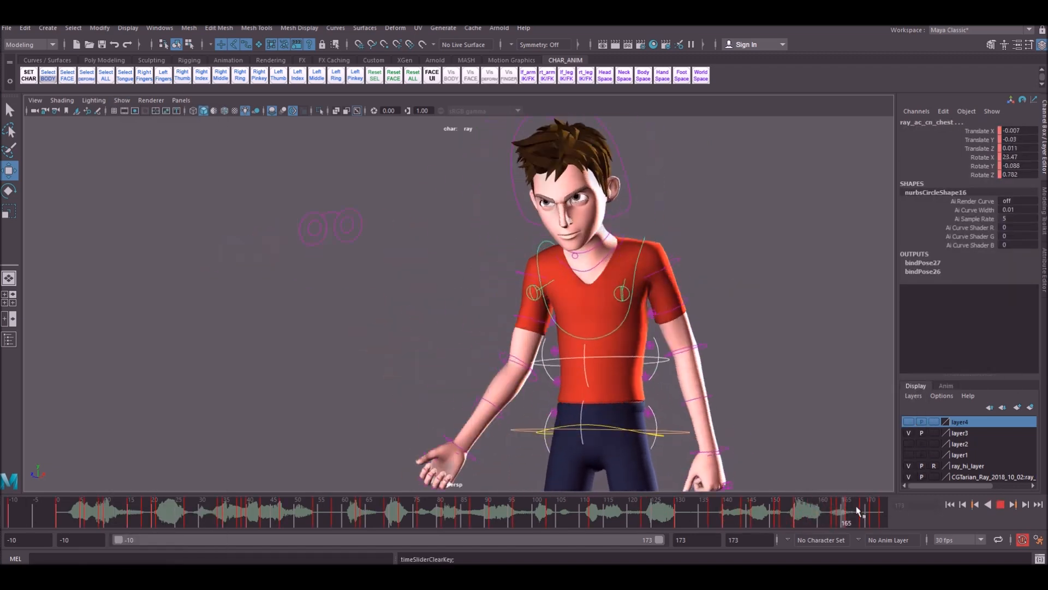
{"action": "left_click_drag", "start_coordinate": [845, 511], "coordinate": [882, 511]}
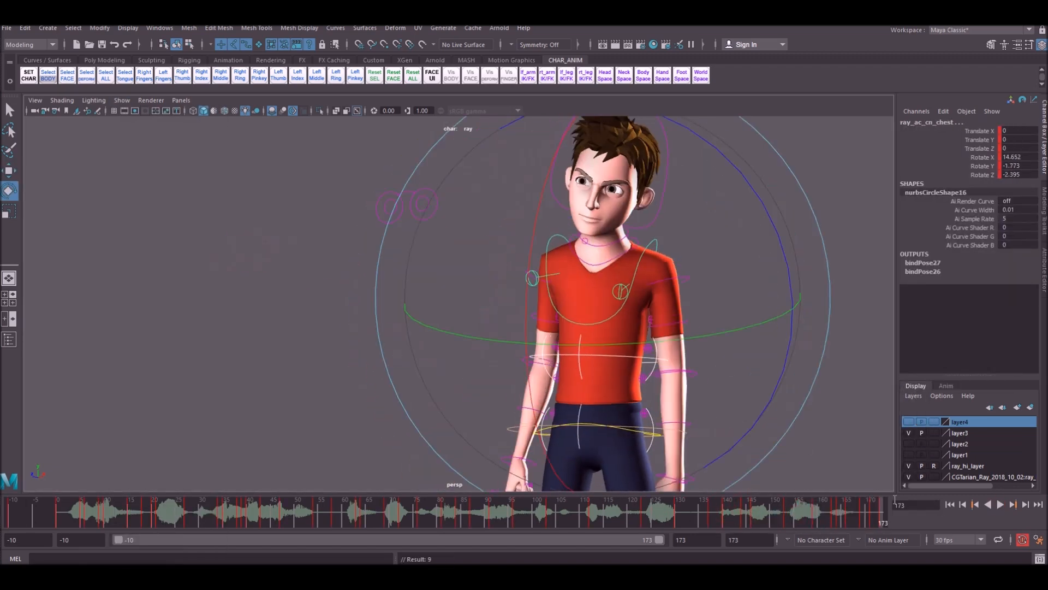
{"action": "left_click", "coordinate": [999, 504]}
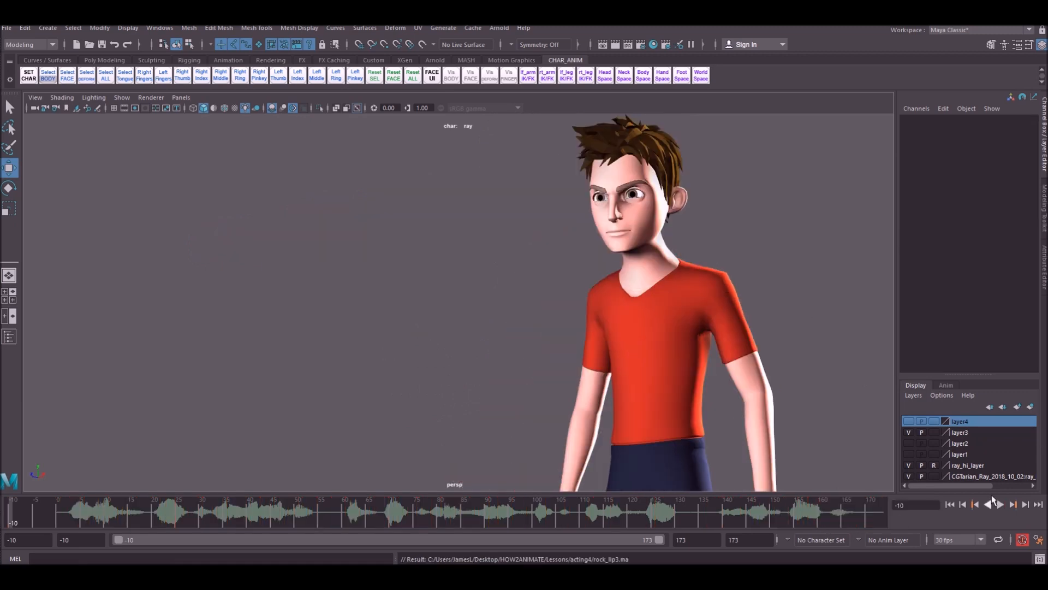
{"action": "left_click", "coordinate": [1001, 504]}
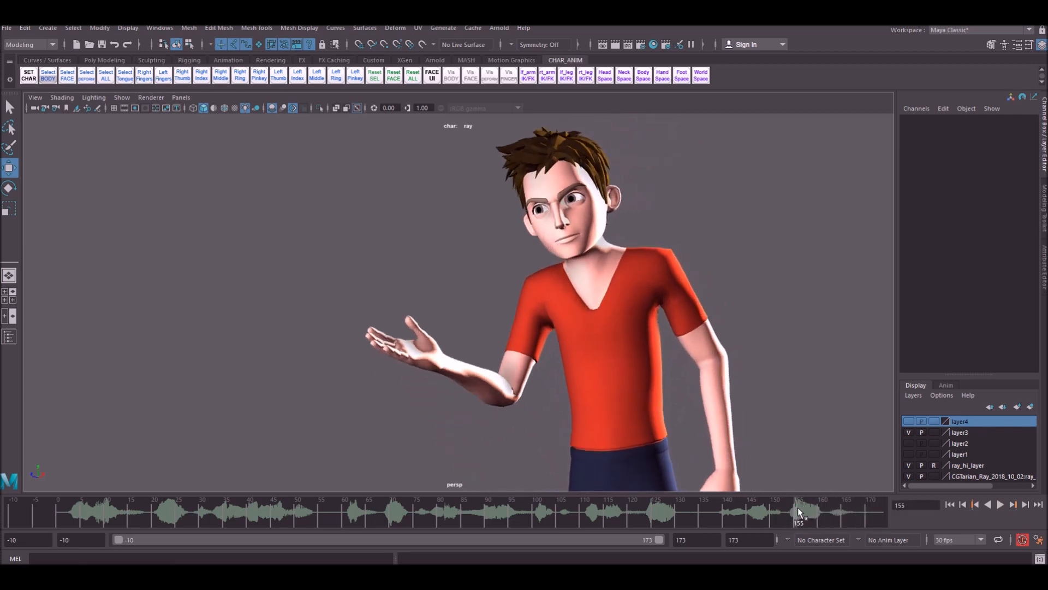
{"action": "left_click", "coordinate": [999, 504]}
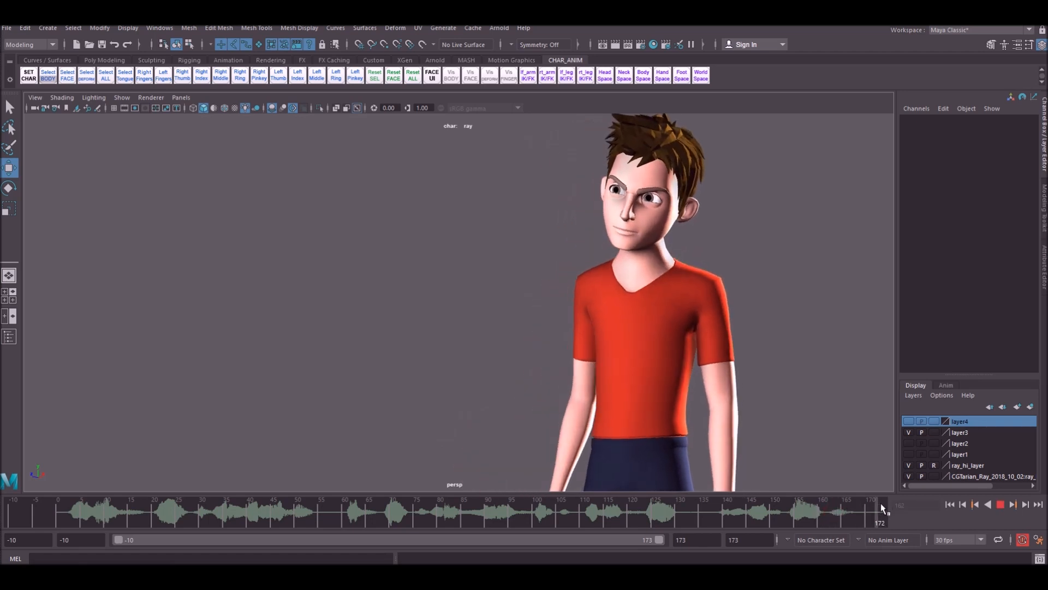
{"action": "left_click", "coordinate": [1001, 504]}
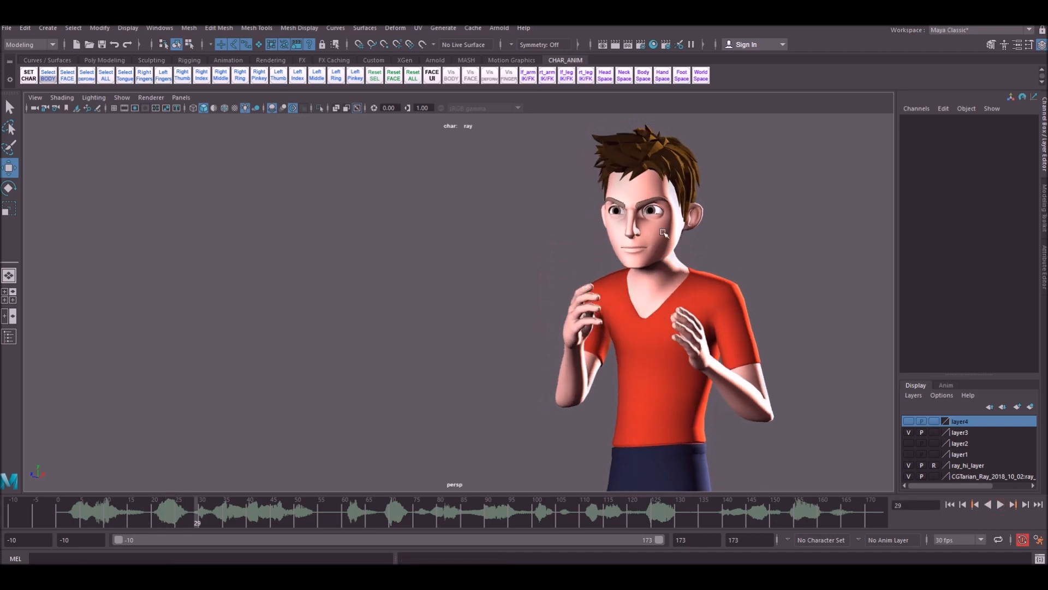
{"action": "mouse_move", "coordinate": [711, 110]}
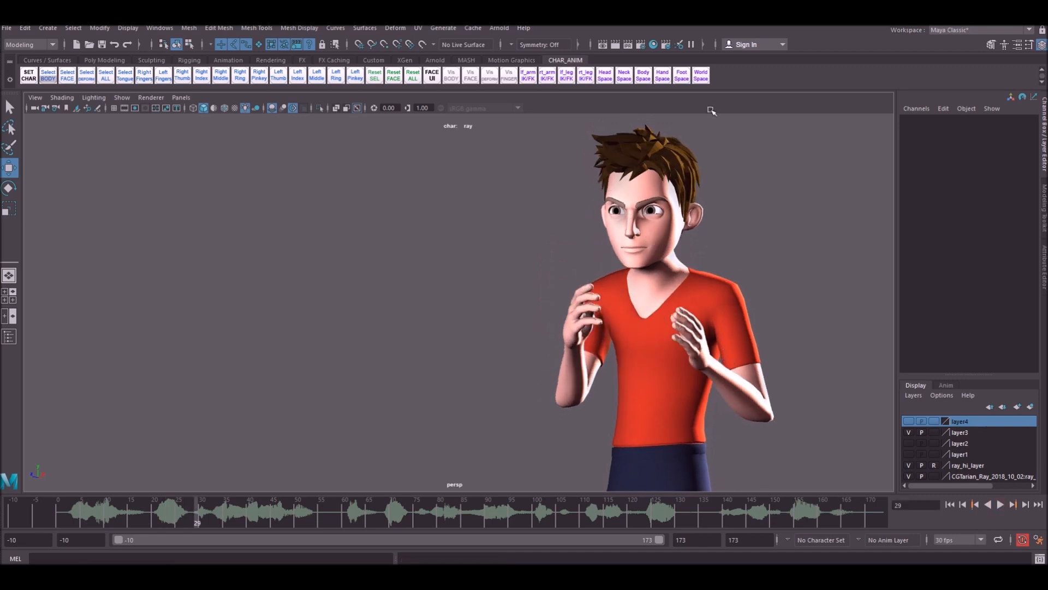